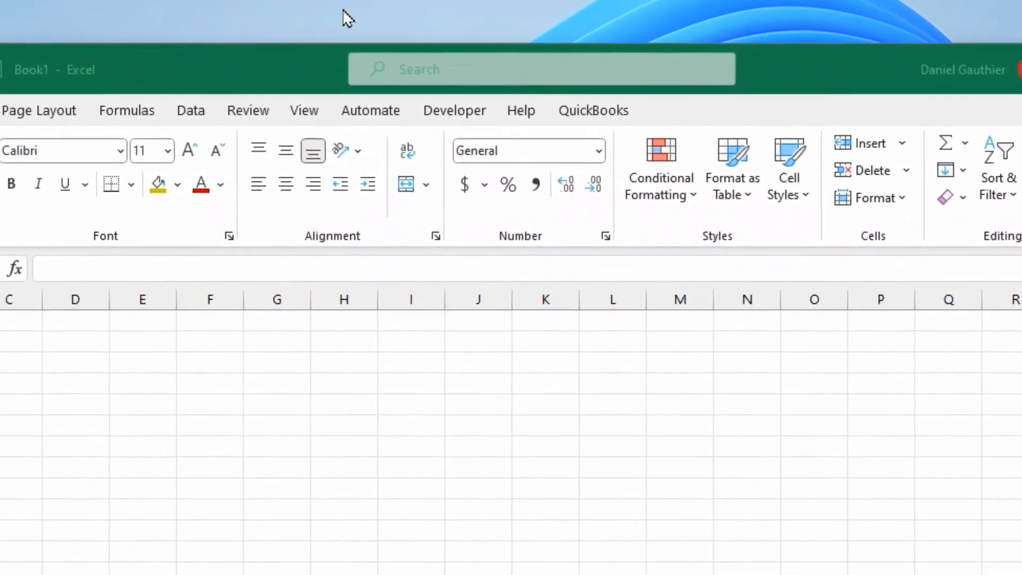
# Open Display settings from the desktop menu and select display 1
pyautogui.rightClick(343, 17)
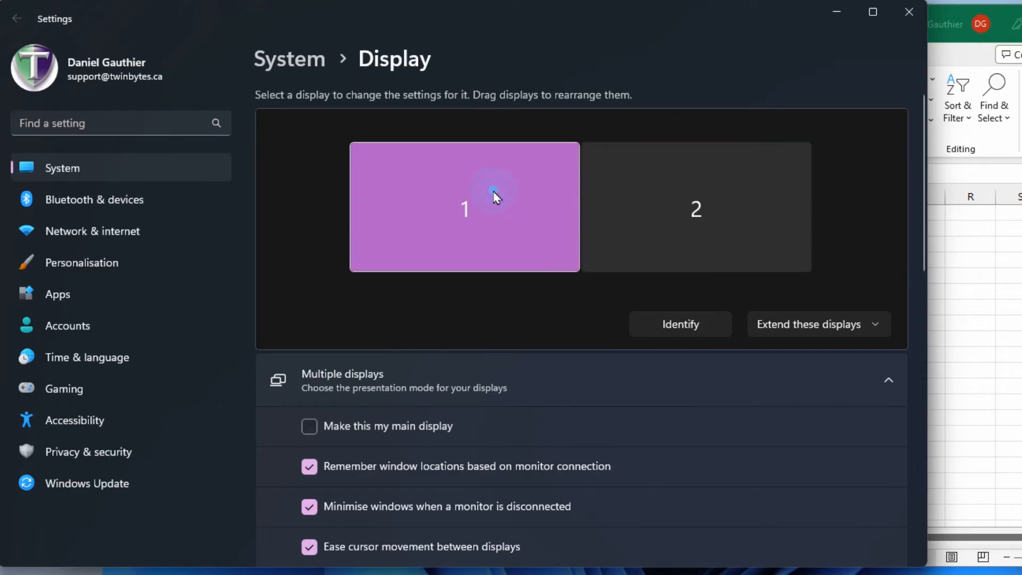
pyautogui.click(696, 209)
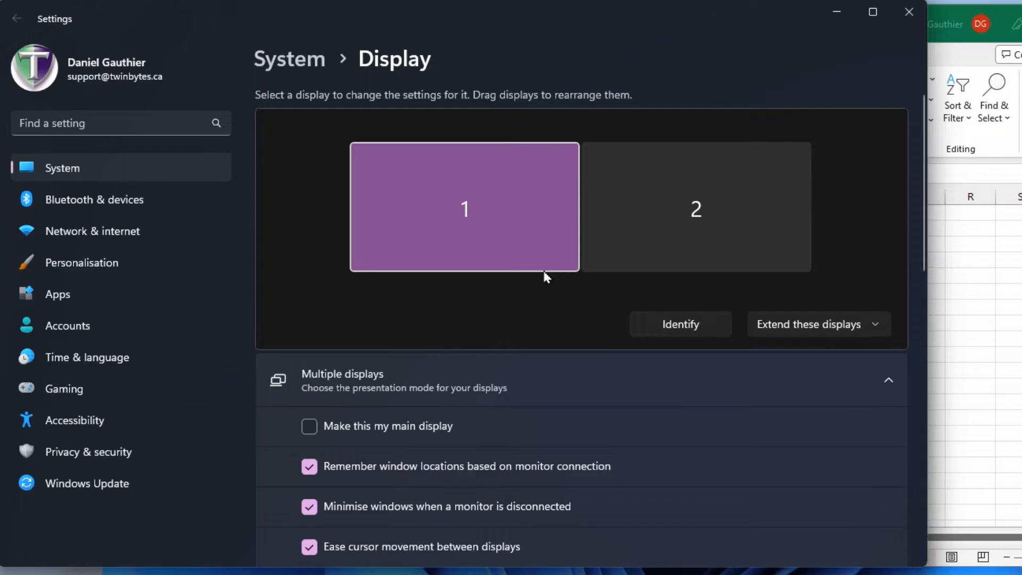
pyautogui.scroll(-3)
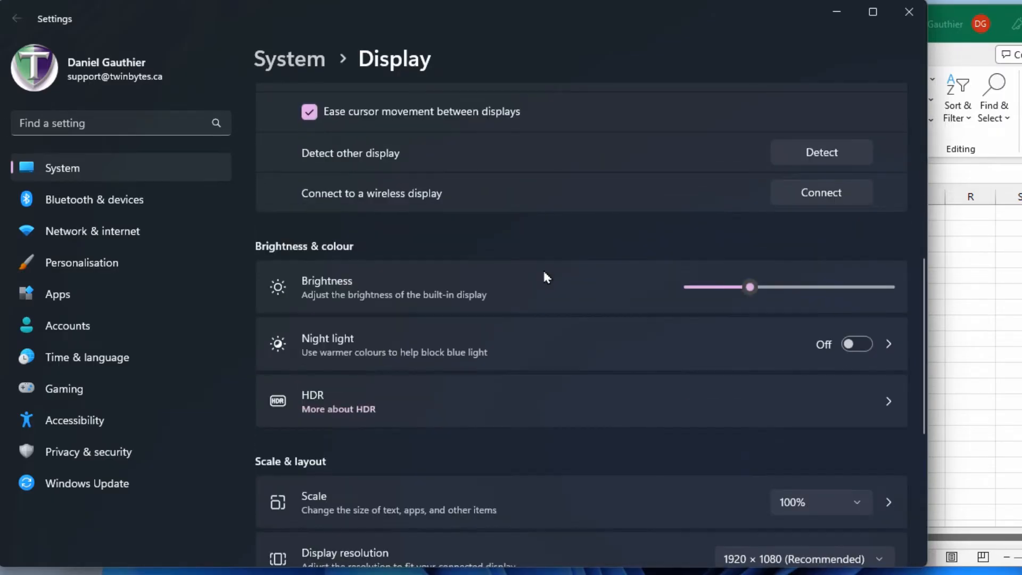
pyautogui.scroll(-3)
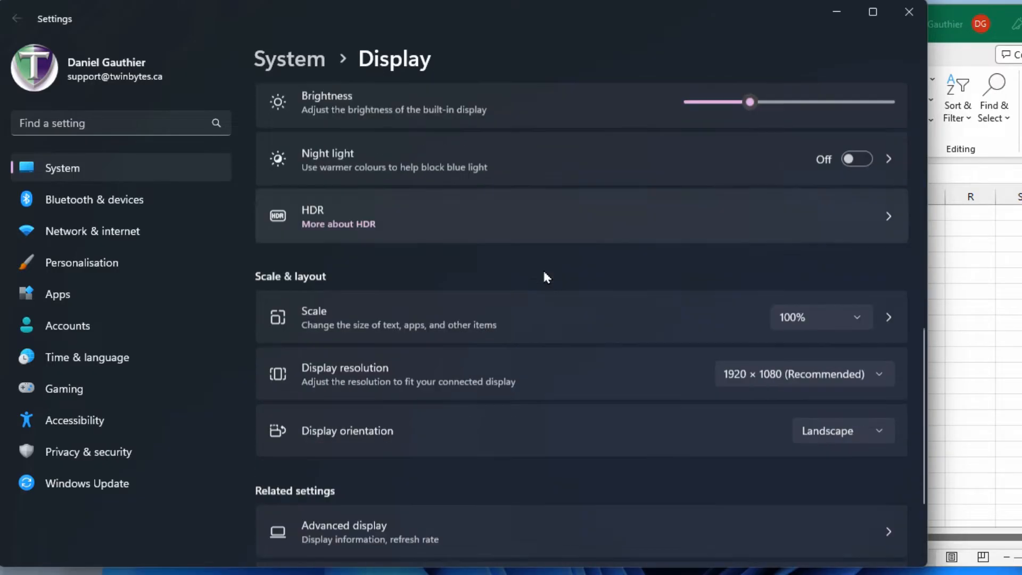
pyautogui.scroll(-3)
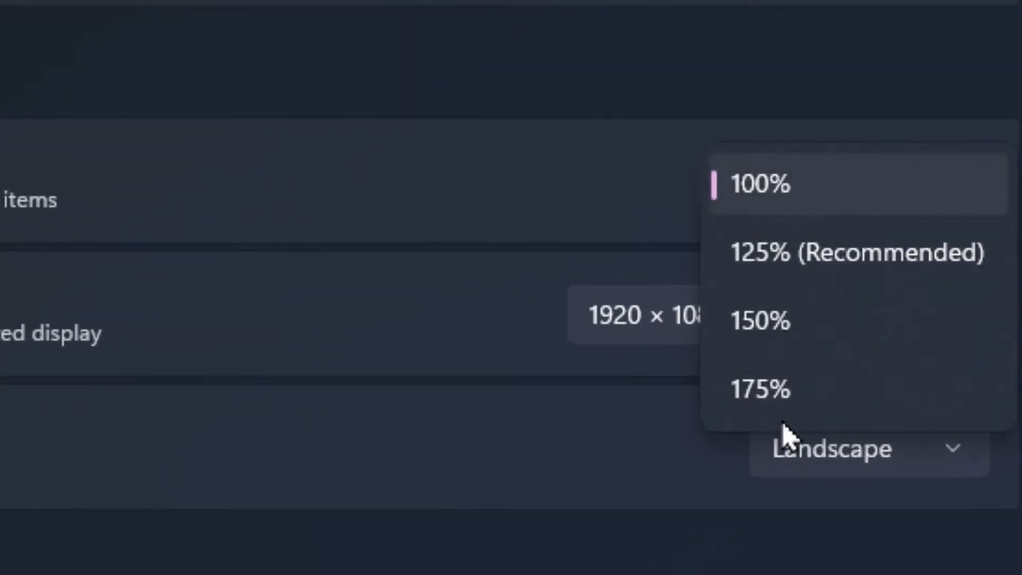
pyautogui.moveTo(808, 352)
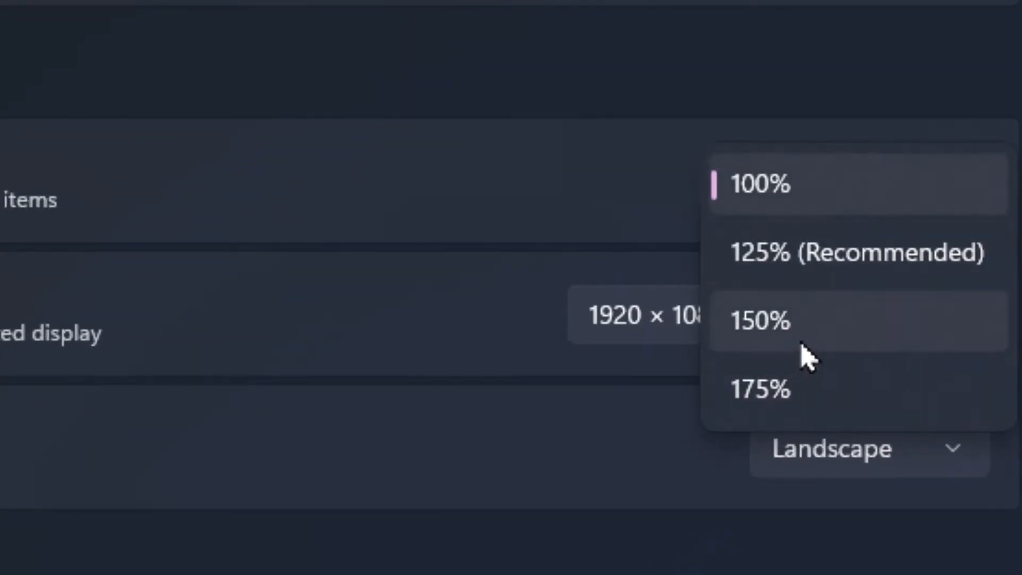
pyautogui.moveTo(815, 297)
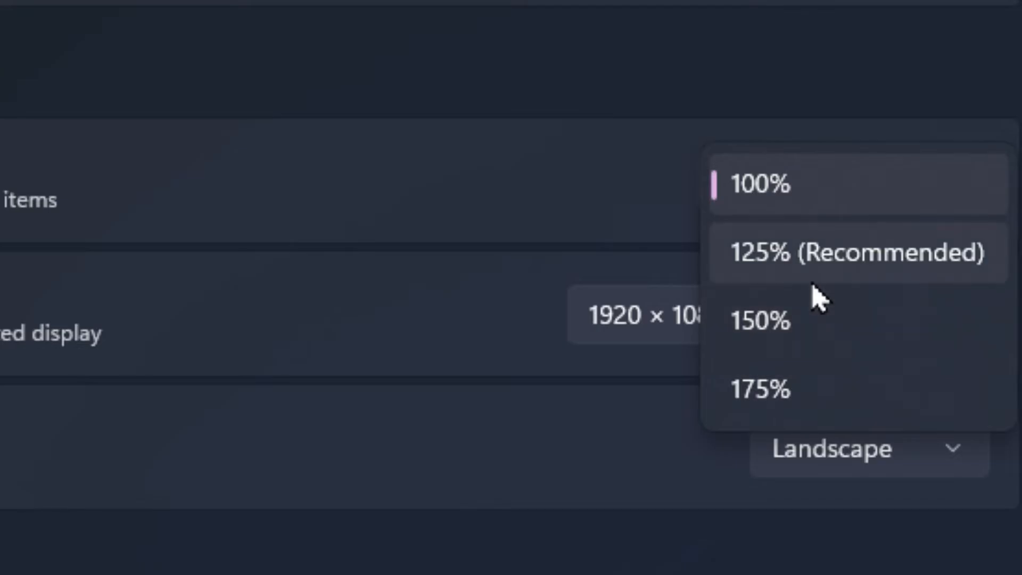
pyautogui.moveTo(857, 229)
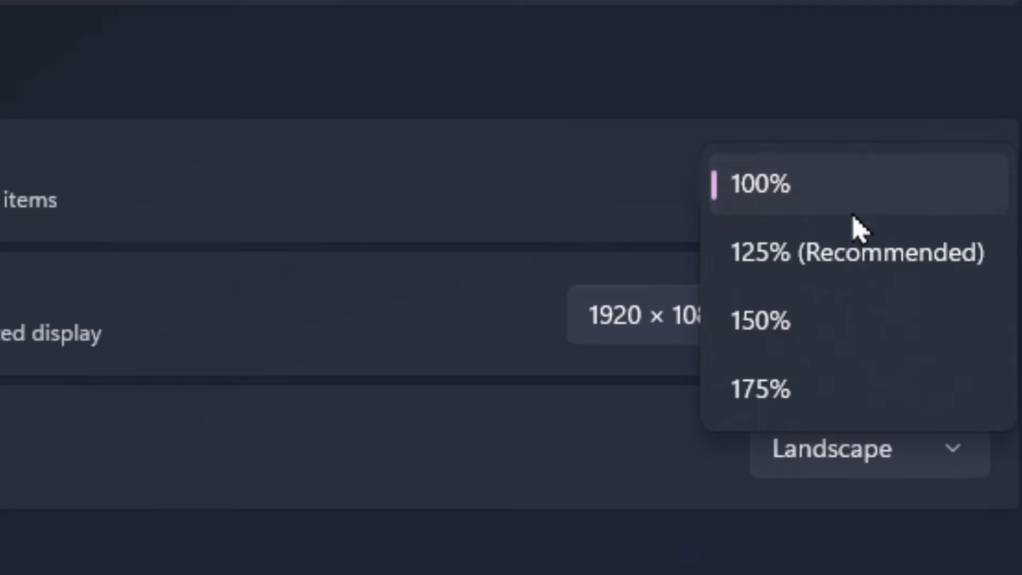
pyautogui.moveTo(825, 384)
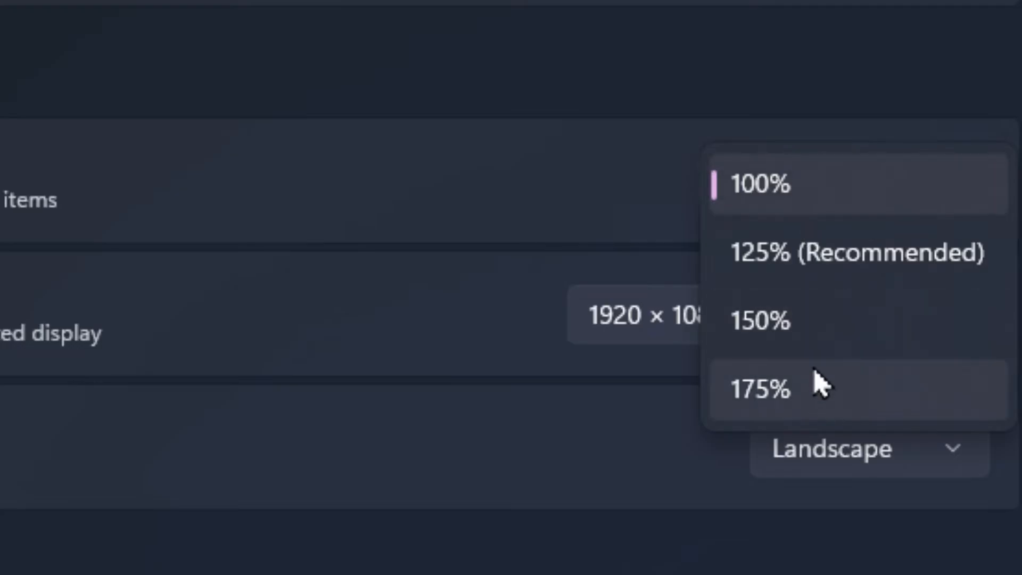
pyautogui.moveTo(632, 163)
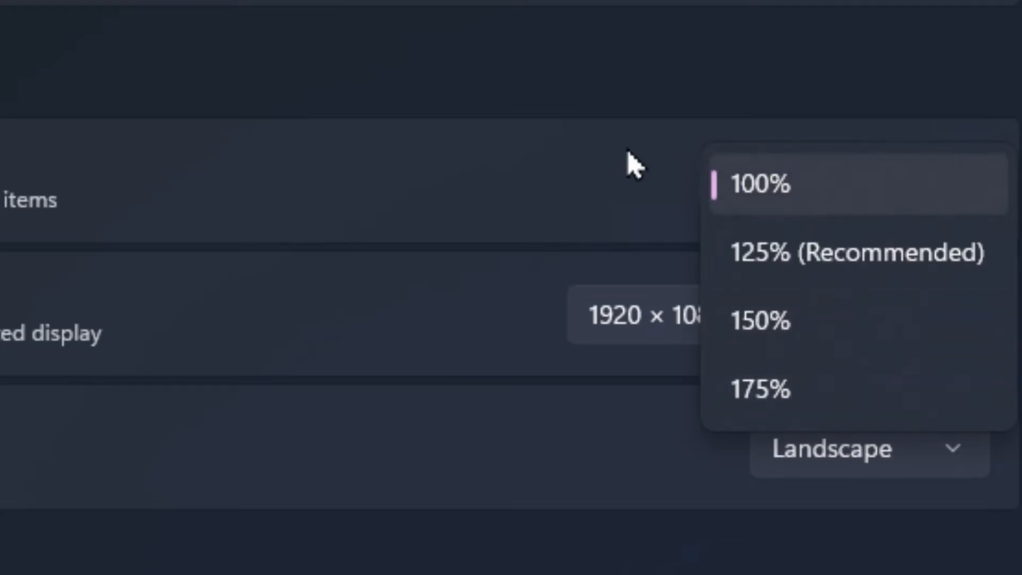
pyautogui.moveTo(505, 85)
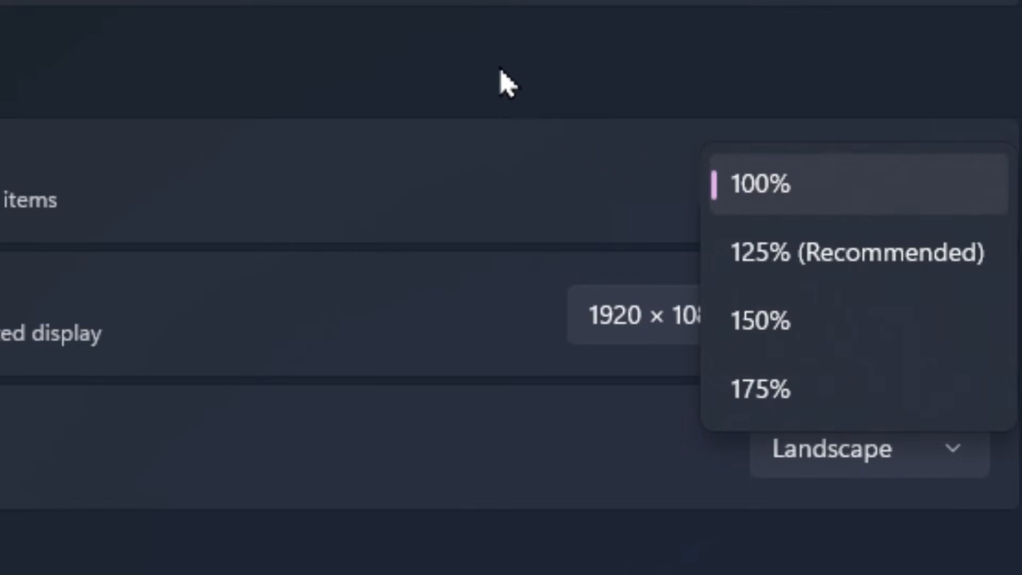
pyautogui.click(758, 185)
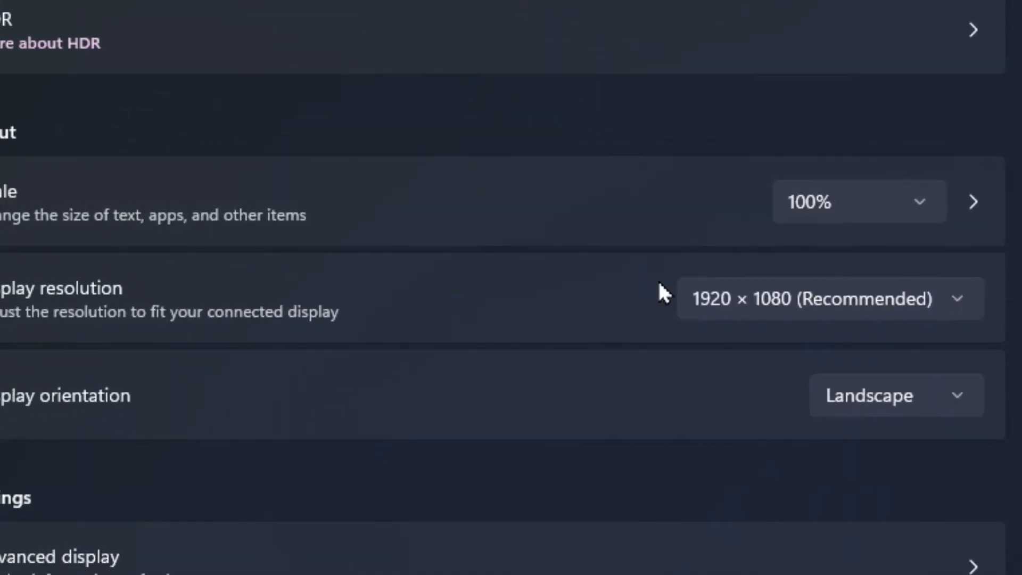
pyautogui.scroll(3)
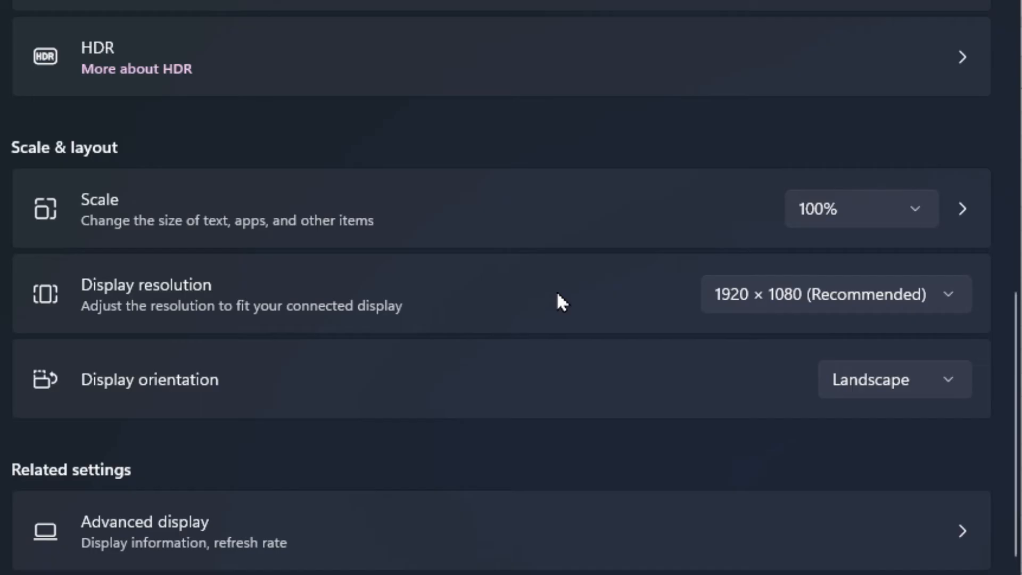
pyautogui.click(836, 293)
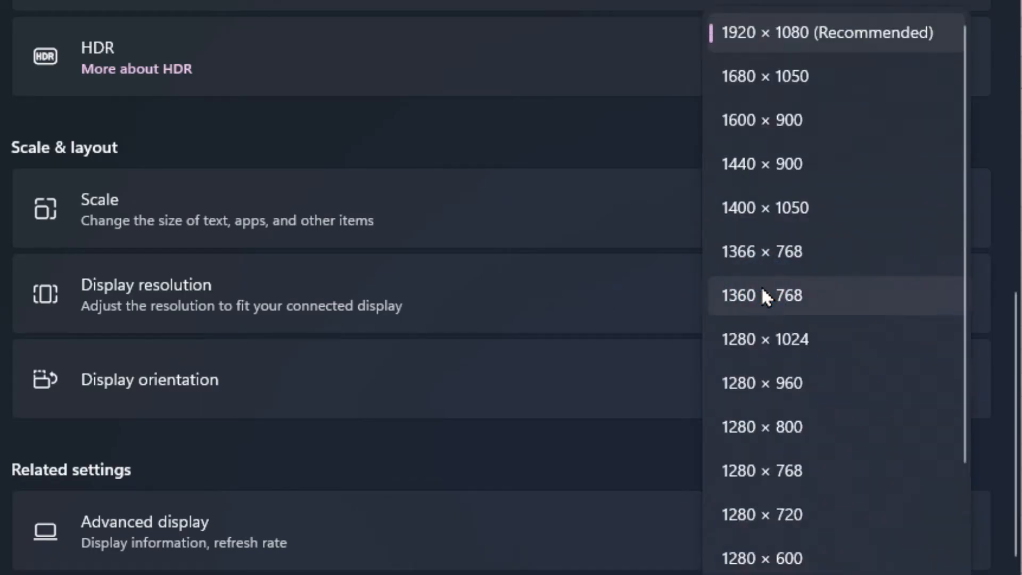
pyautogui.moveTo(801, 47)
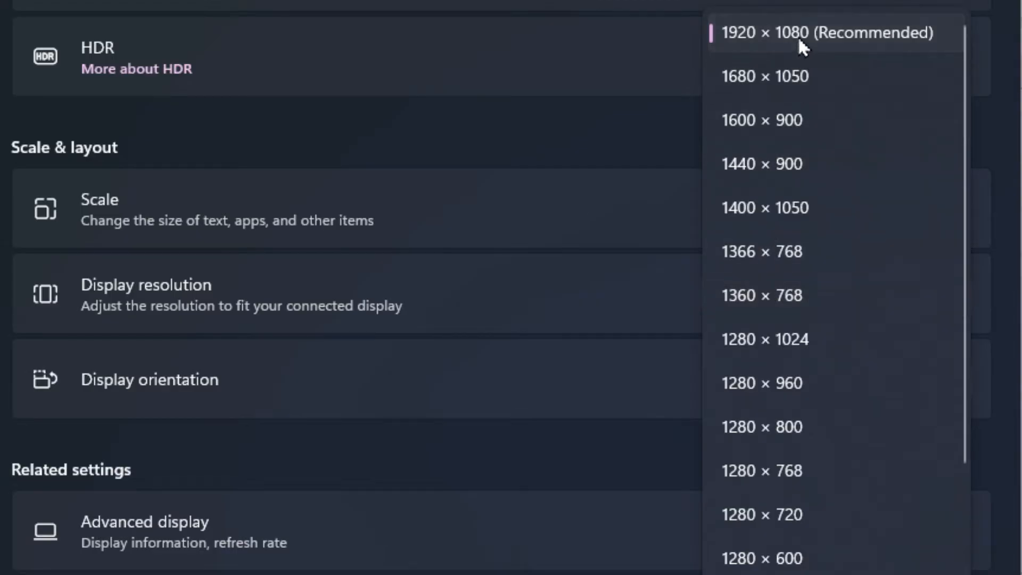
pyautogui.moveTo(748, 44)
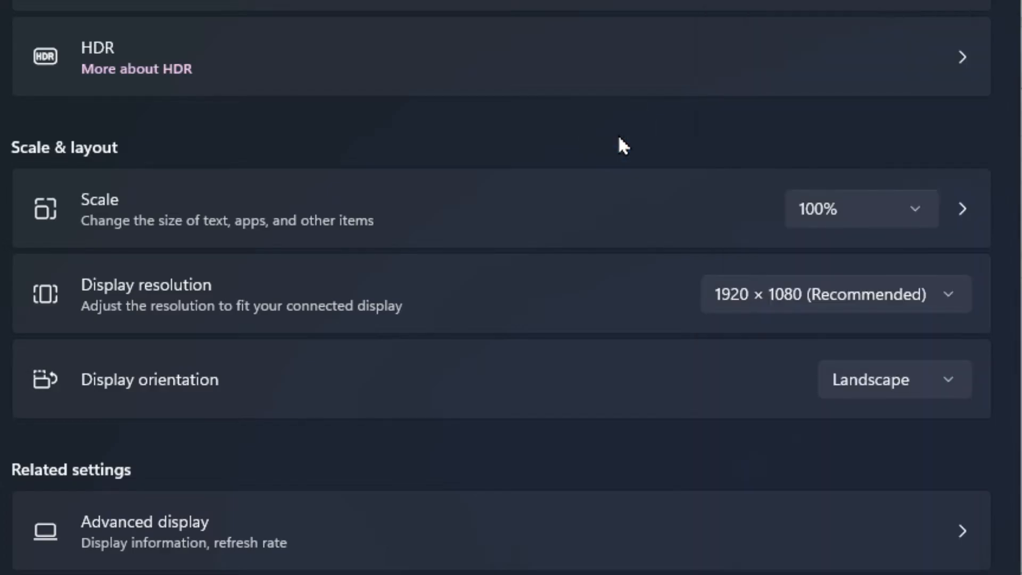
pyautogui.moveTo(715, 310)
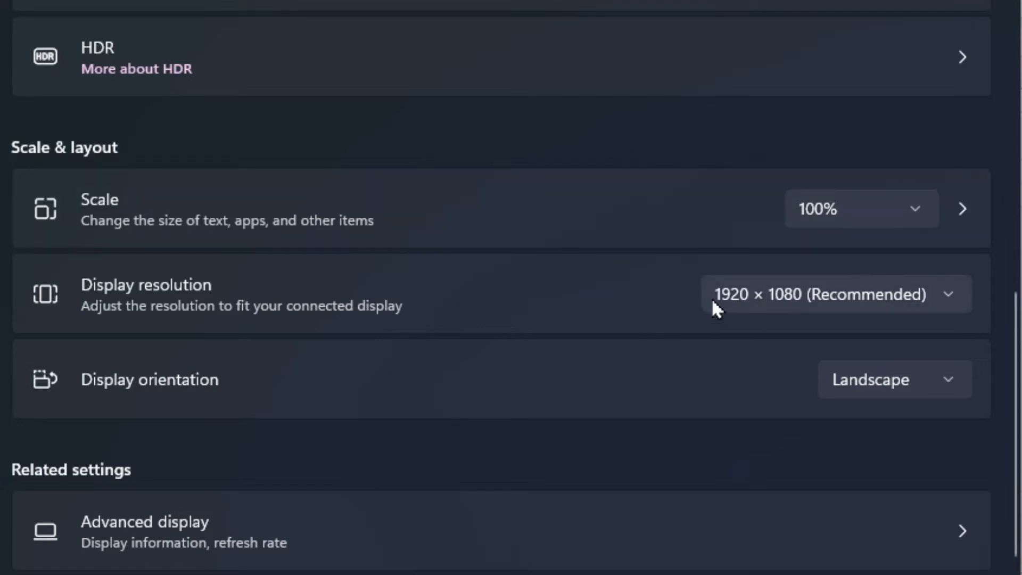
pyautogui.moveTo(747, 308)
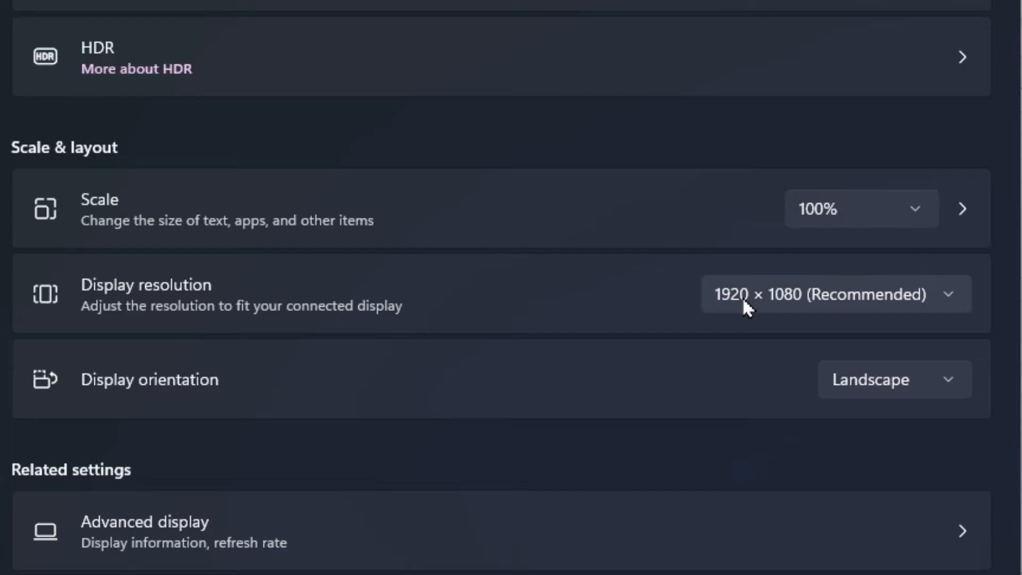
pyautogui.moveTo(651, 300)
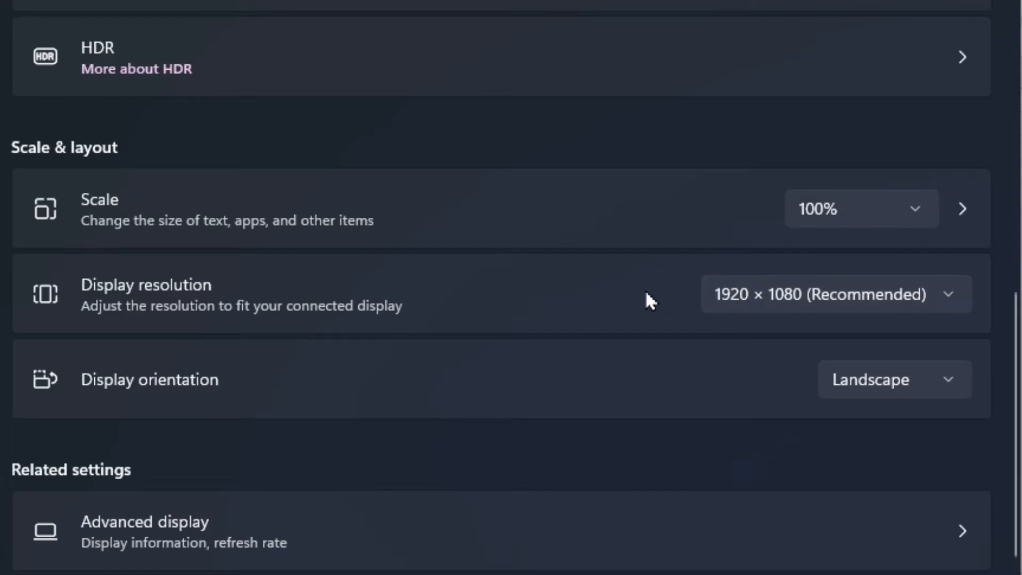
pyautogui.click(860, 209)
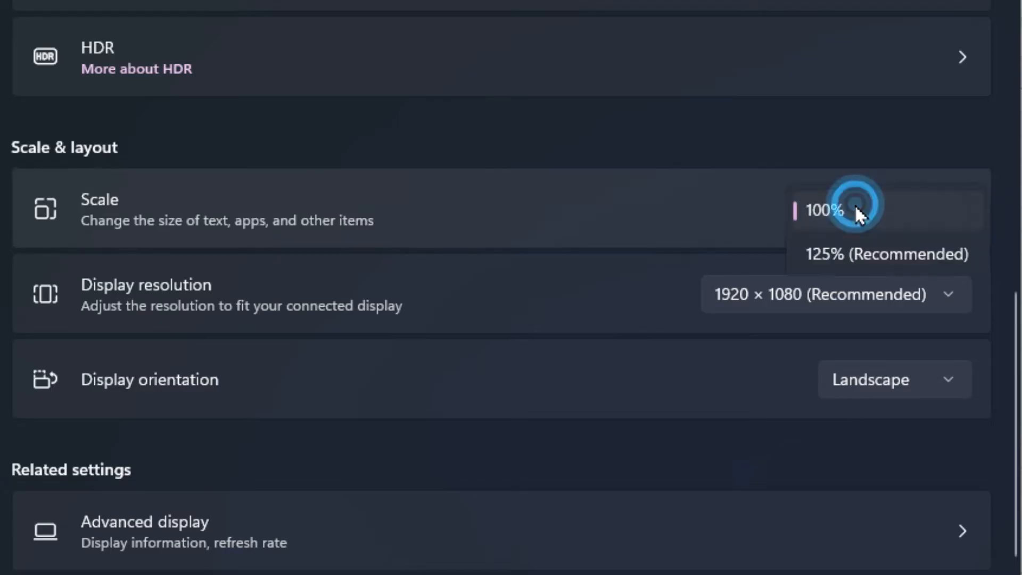
pyautogui.click(847, 209)
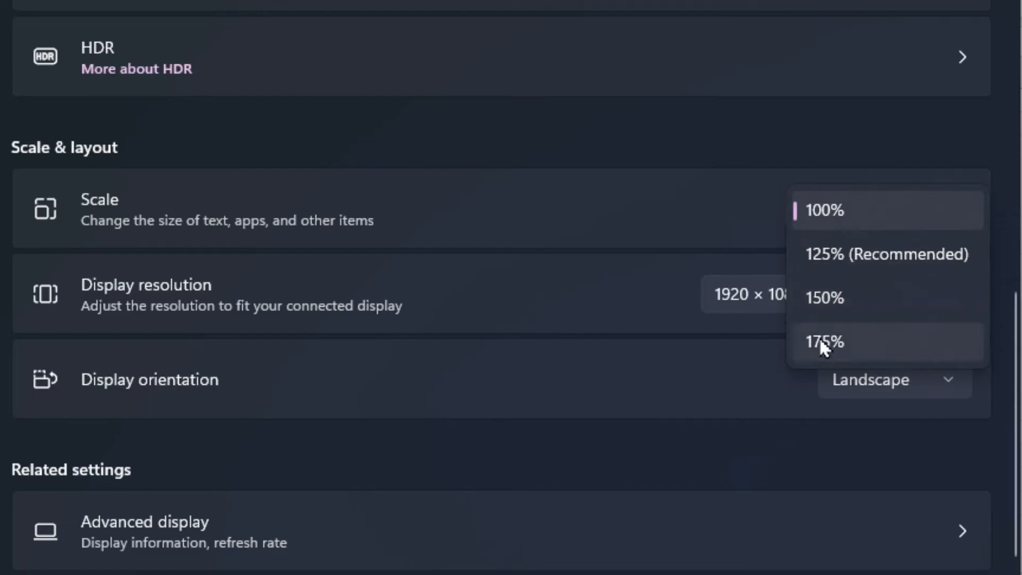
pyautogui.moveTo(692, 216)
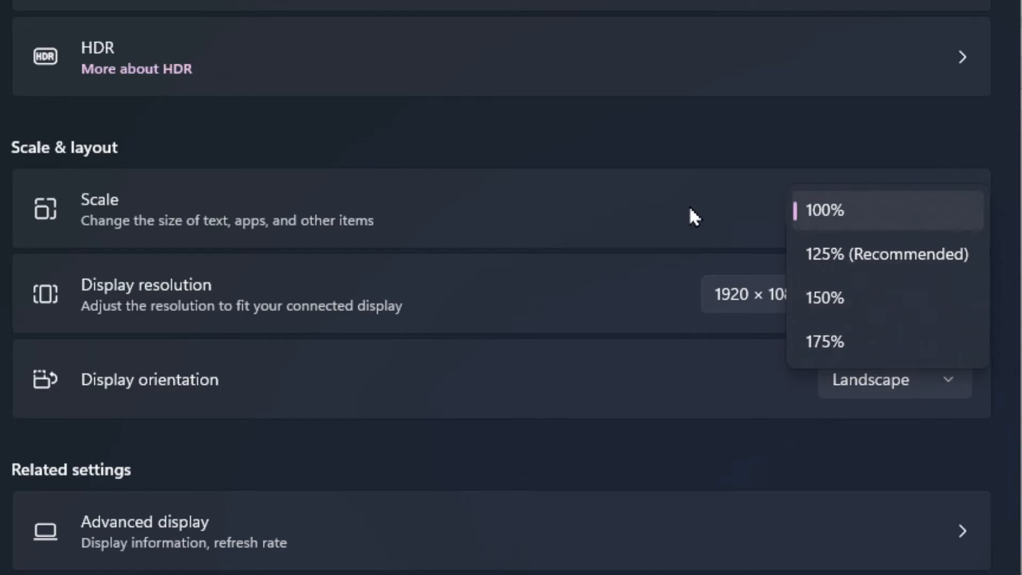
pyautogui.click(824, 210)
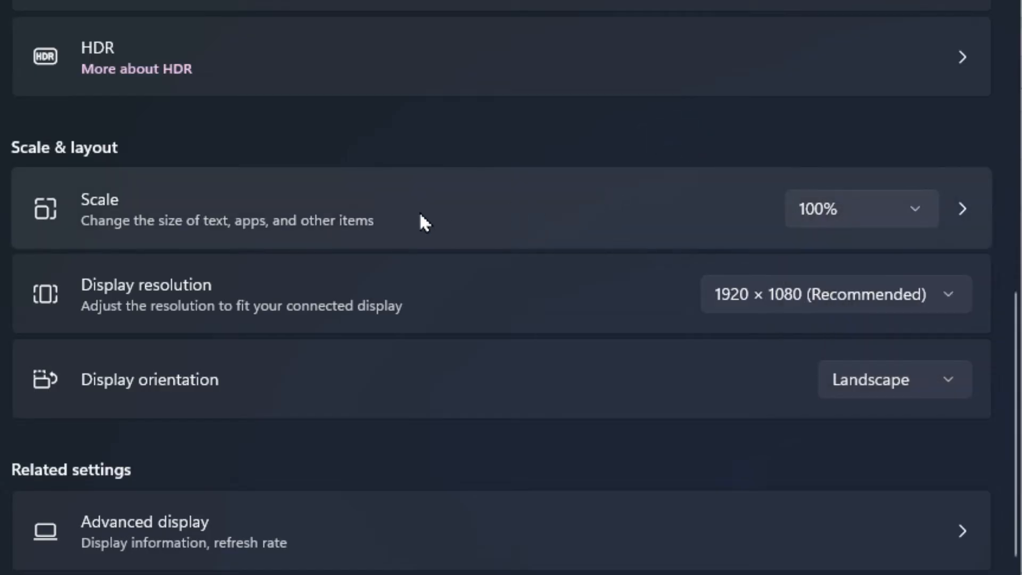
pyautogui.moveTo(300, 212)
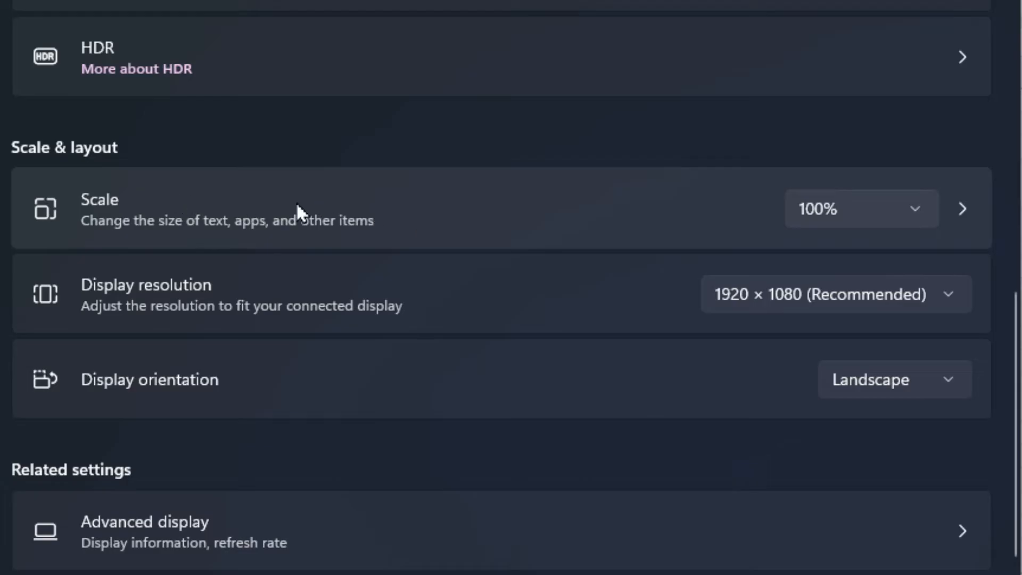
pyautogui.moveTo(601, 220)
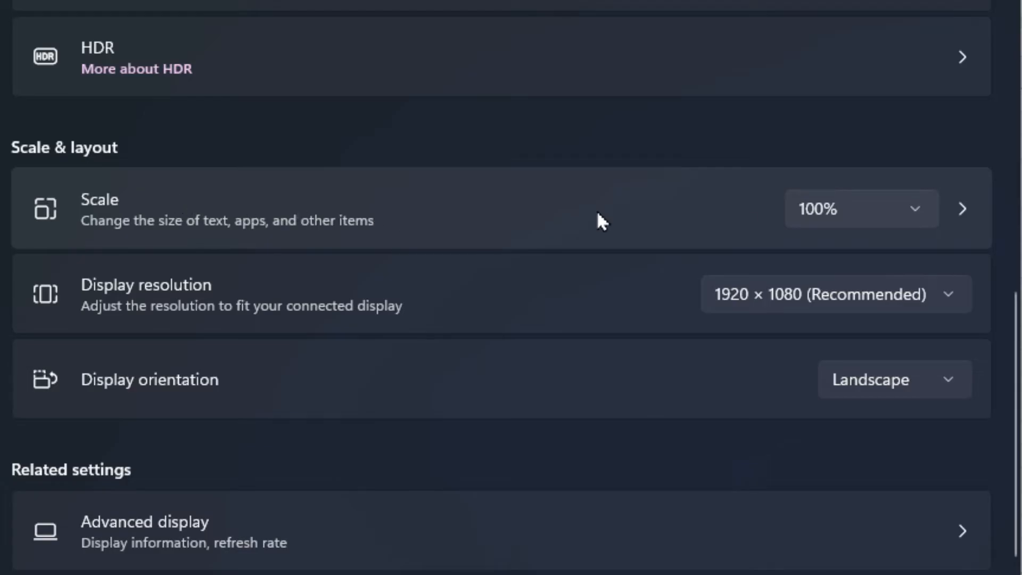
pyautogui.click(963, 208)
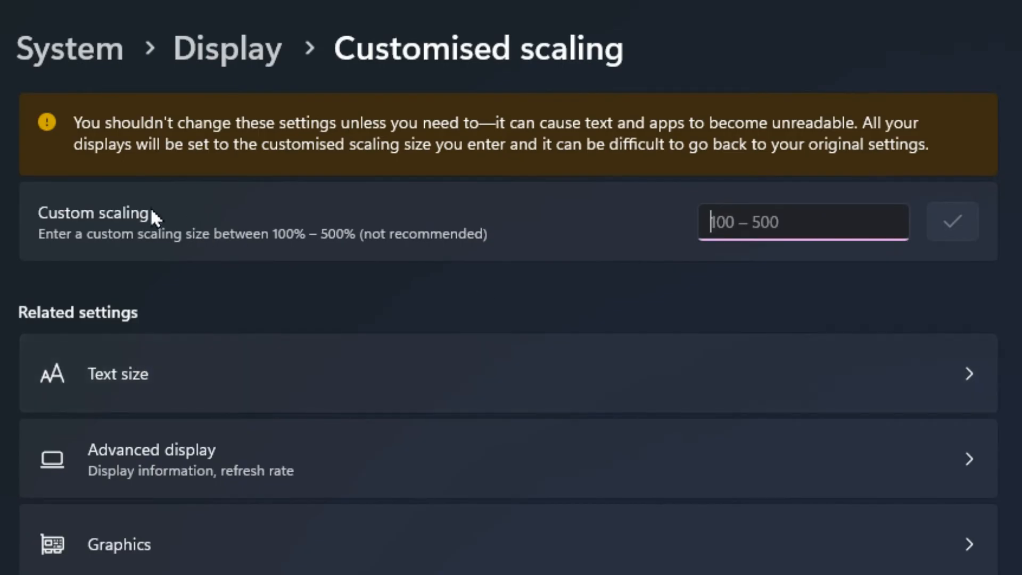
pyautogui.moveTo(291, 261)
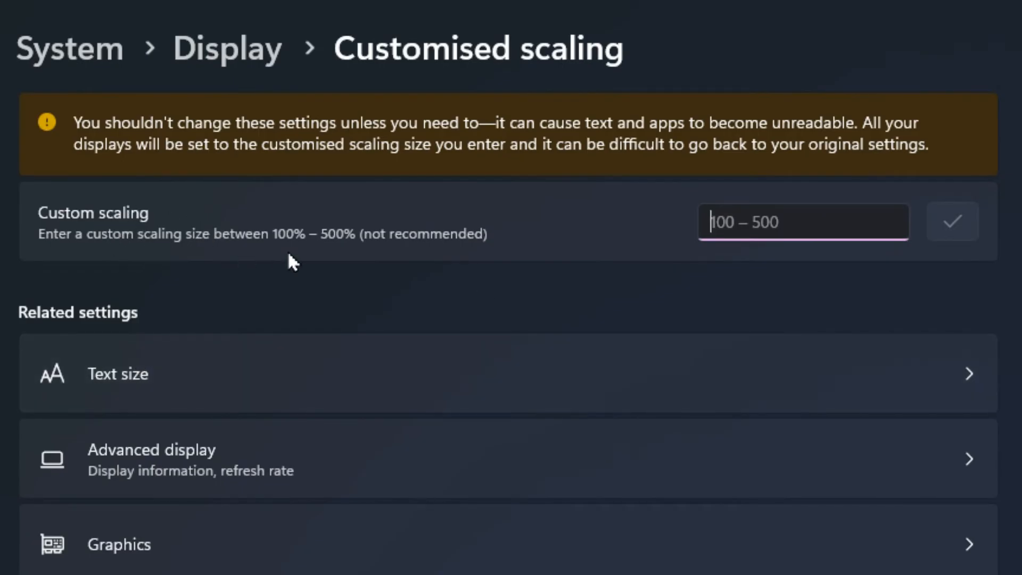
pyautogui.moveTo(295, 254)
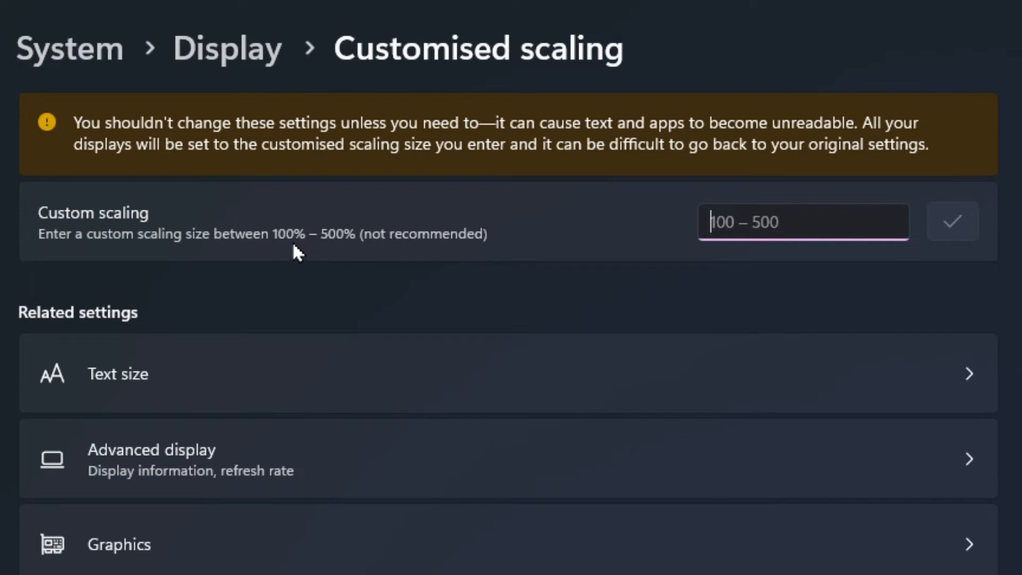
pyautogui.moveTo(409, 250)
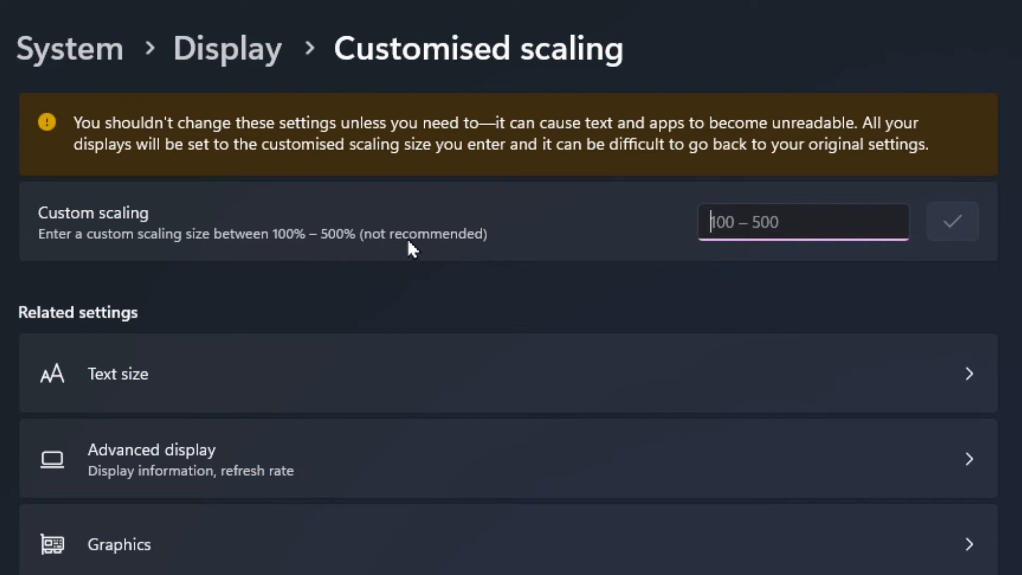
pyautogui.moveTo(495, 246)
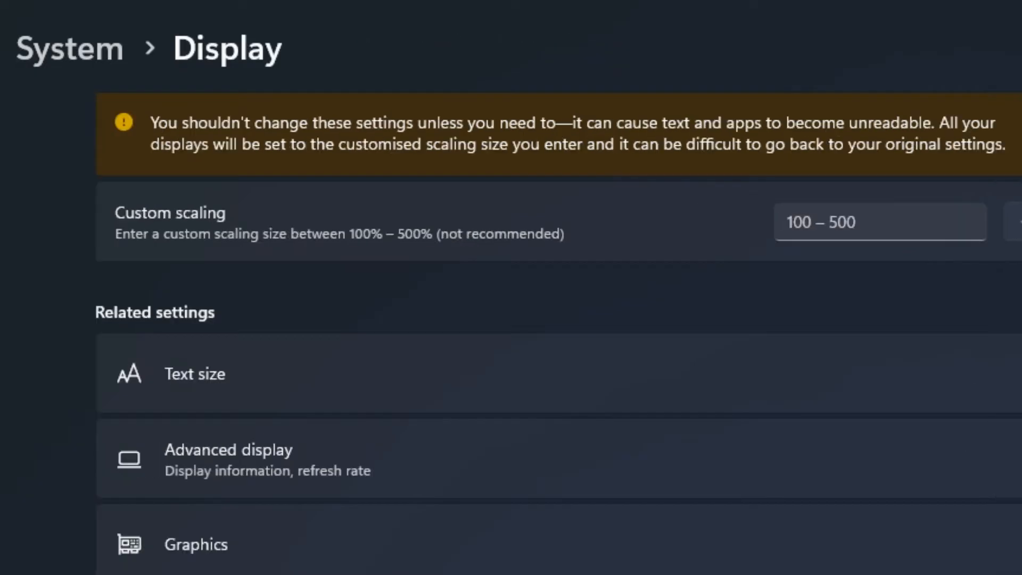
# Open the Customised scaling page with its 100–500% custom size field
pyautogui.scroll(3)
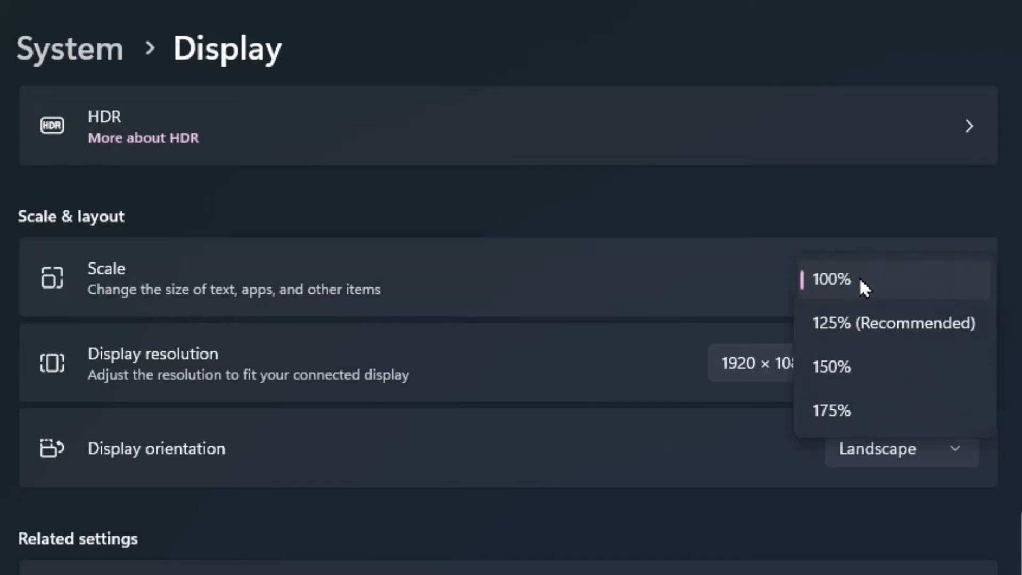
pyautogui.moveTo(851, 412)
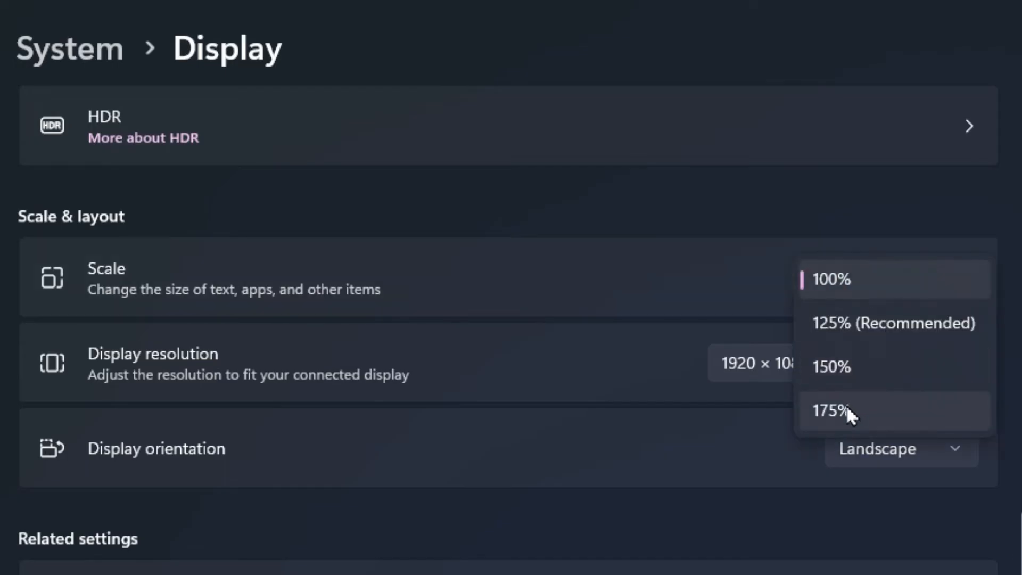
pyautogui.click(834, 279)
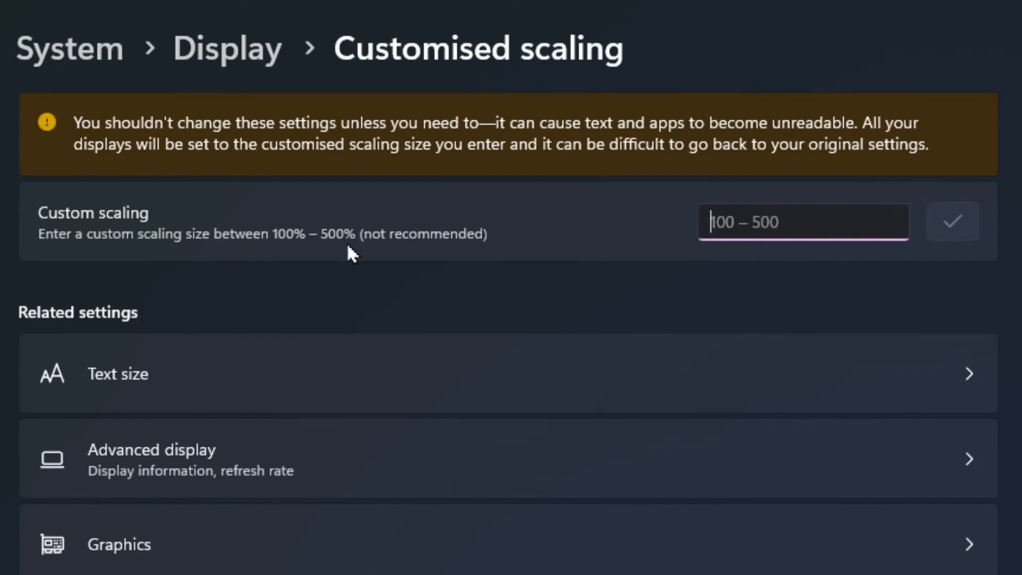
pyautogui.moveTo(389, 250)
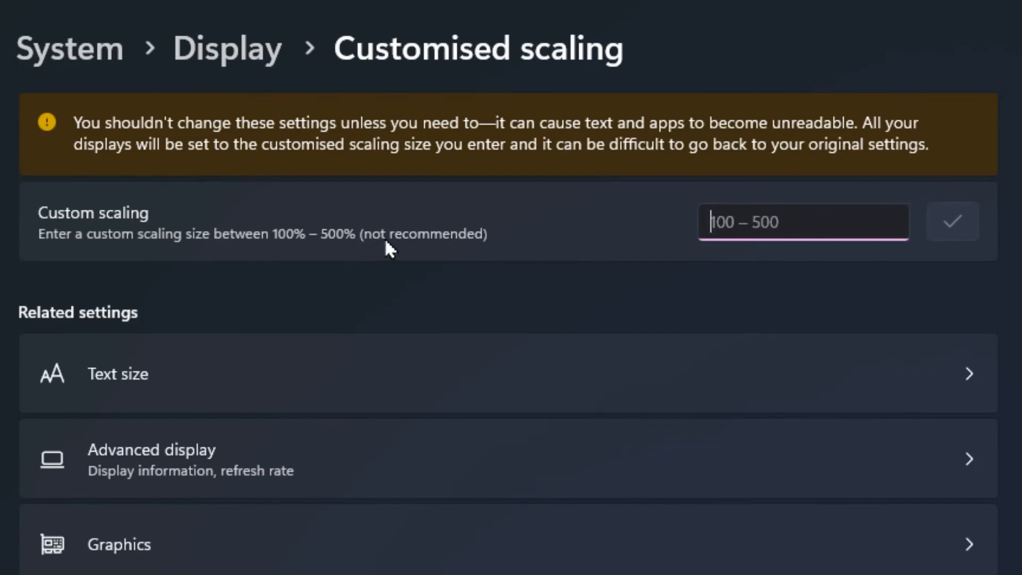
pyautogui.moveTo(401, 247)
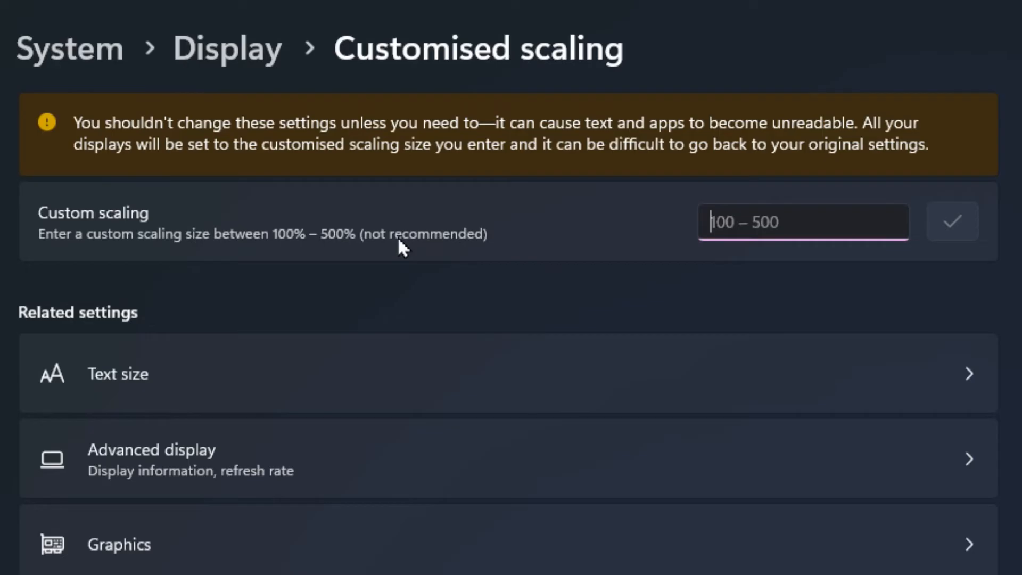
pyautogui.moveTo(510, 136)
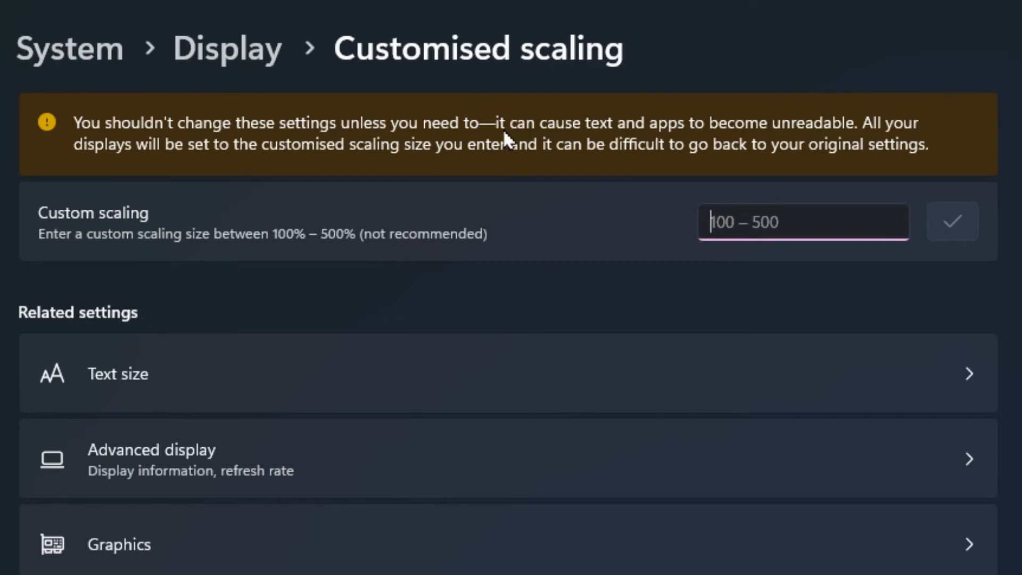
pyautogui.moveTo(773, 140)
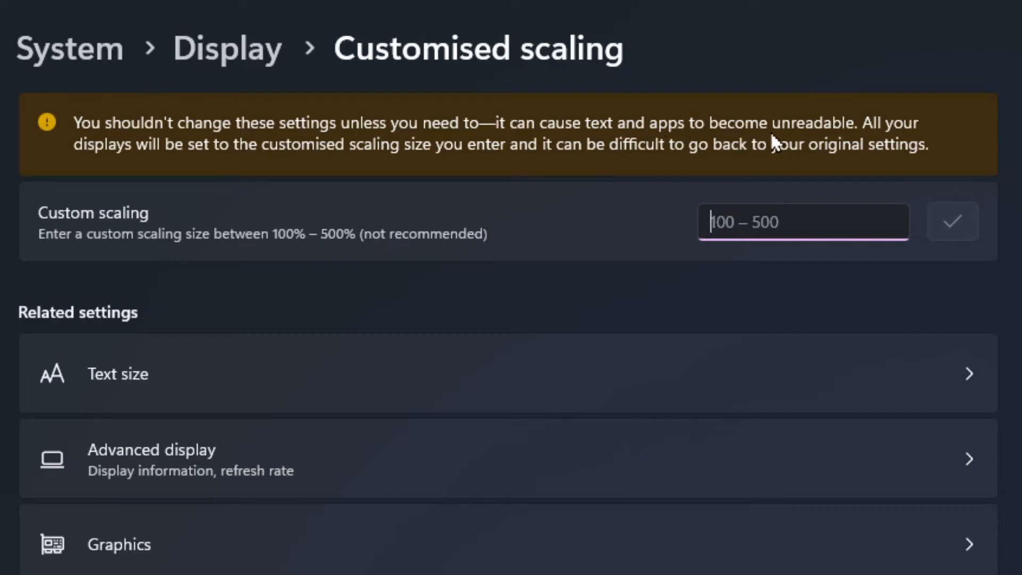
pyautogui.moveTo(411, 176)
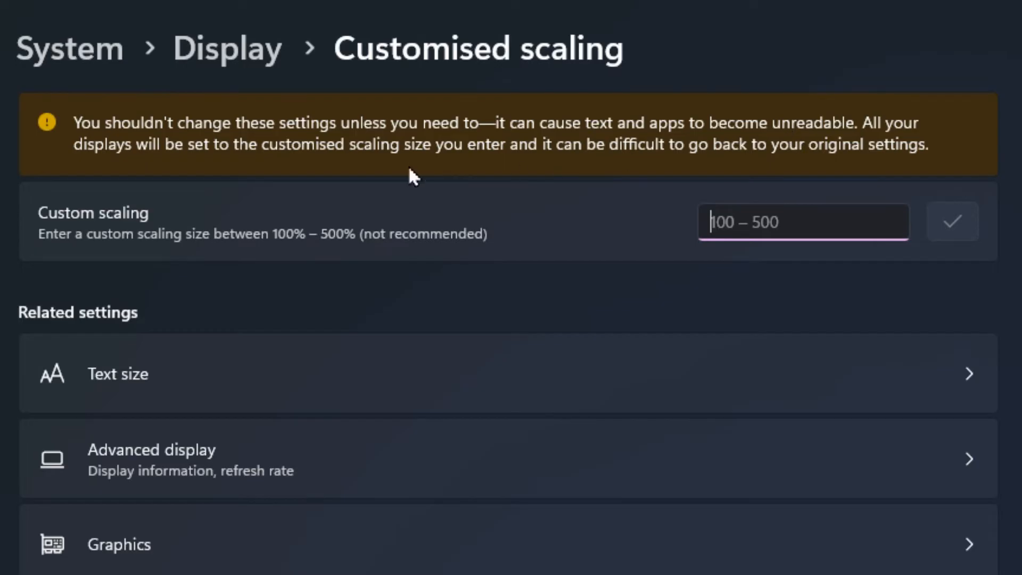
pyautogui.moveTo(468, 184)
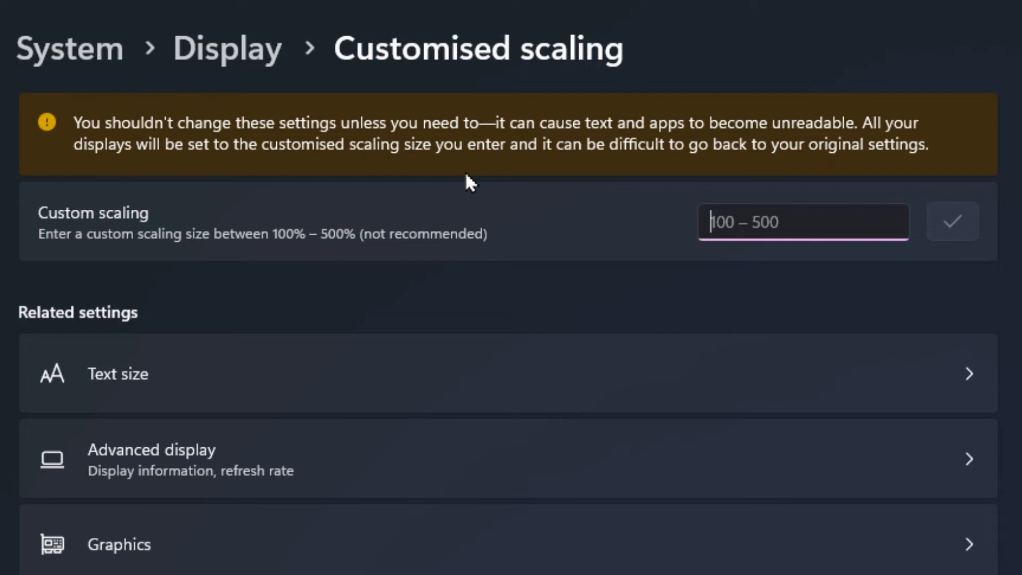
pyautogui.moveTo(637, 225)
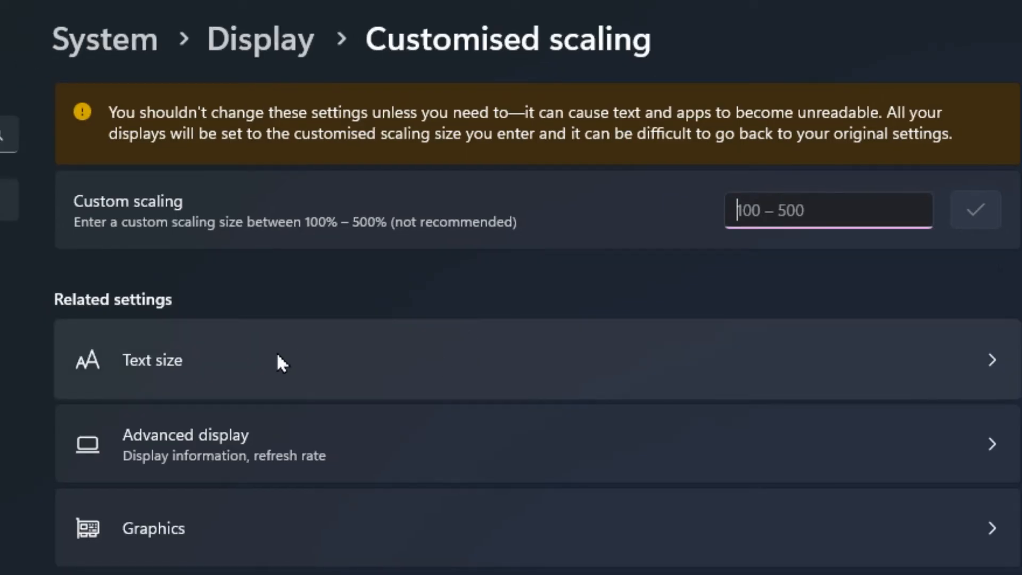
pyautogui.moveTo(215, 373)
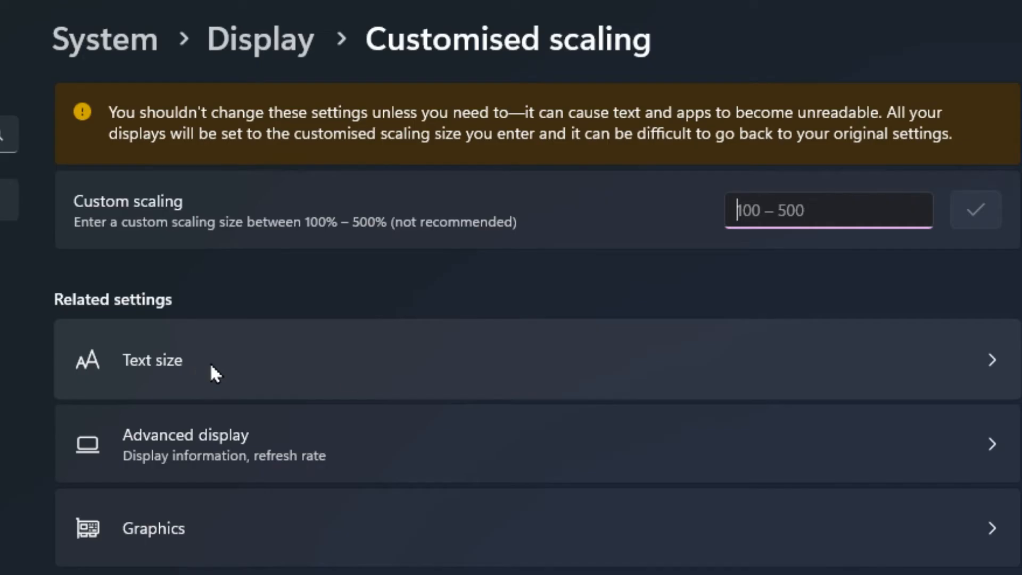
# Open the Accessibility Text size page from Related settings
pyautogui.click(152, 359)
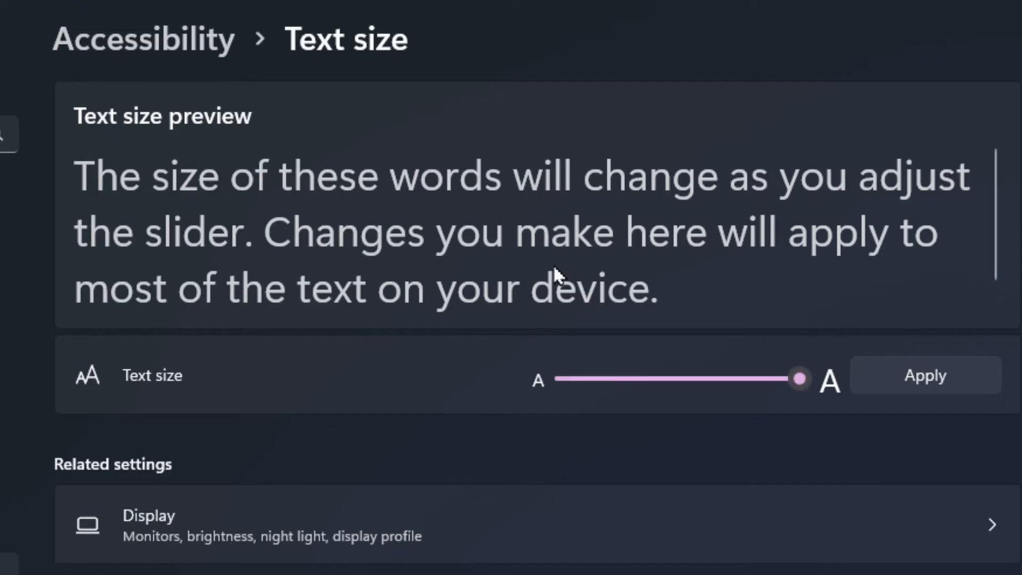
pyautogui.moveTo(575, 260)
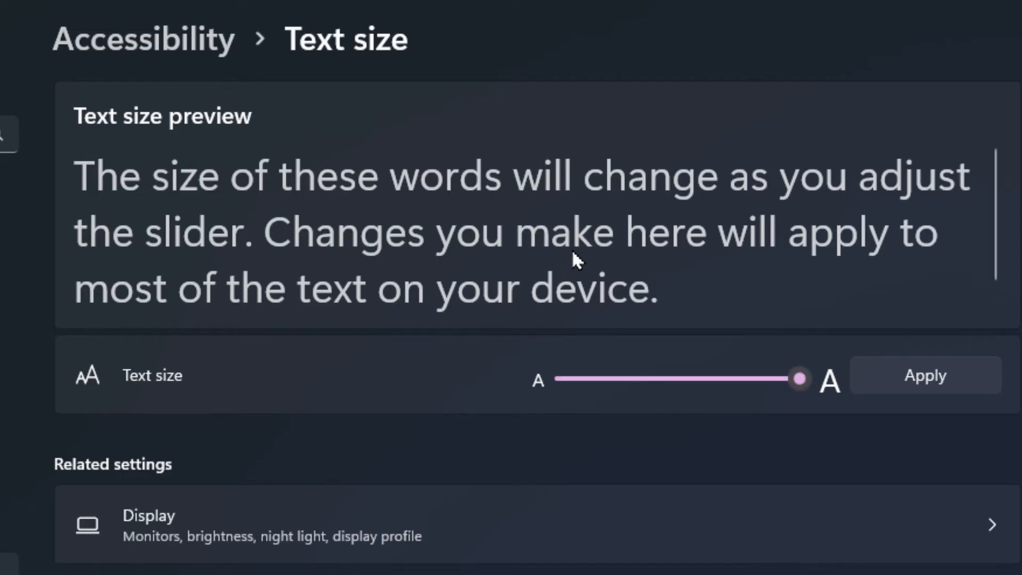
pyautogui.moveTo(619, 303)
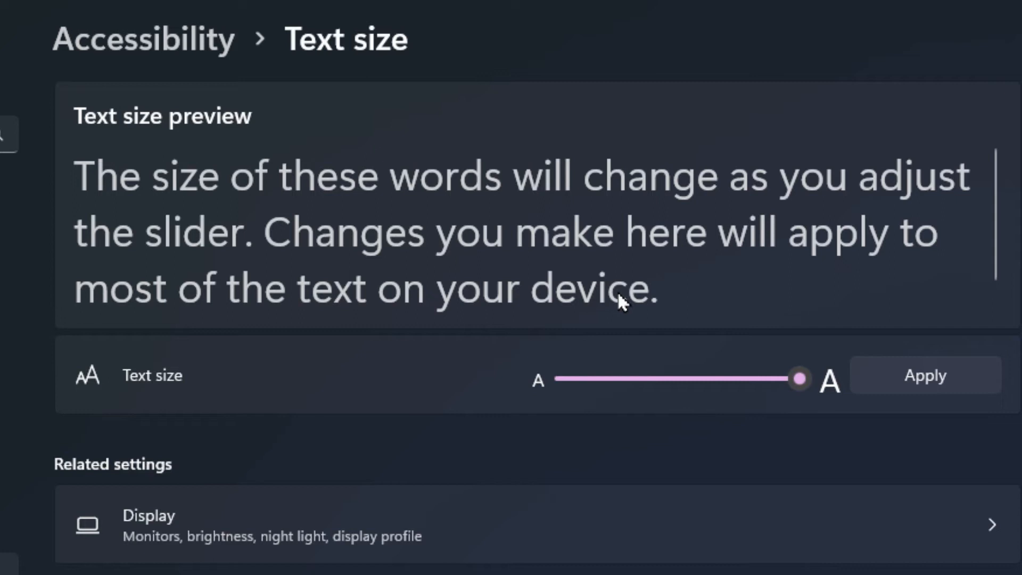
pyautogui.moveTo(800, 378)
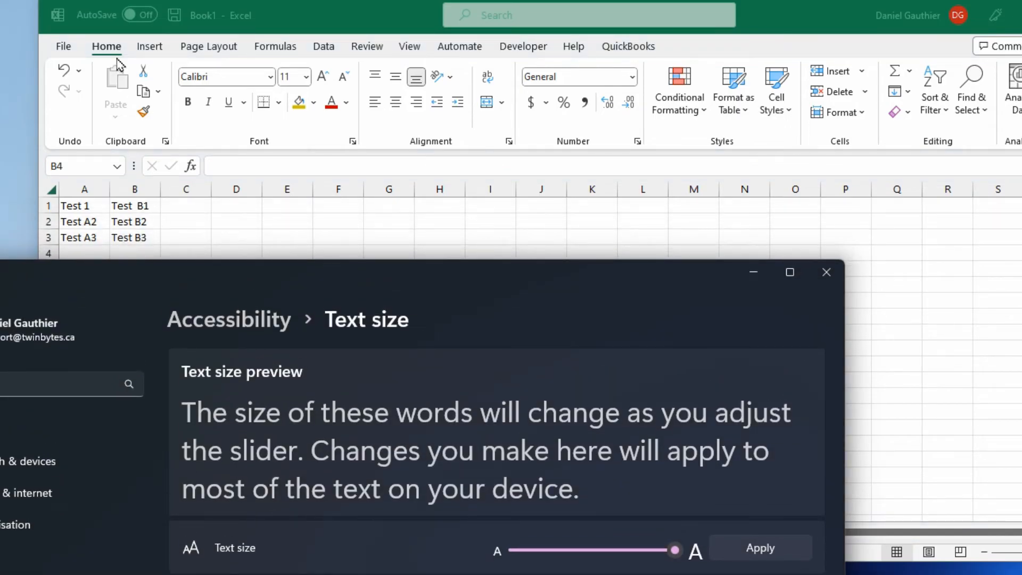
pyautogui.moveTo(386, 329)
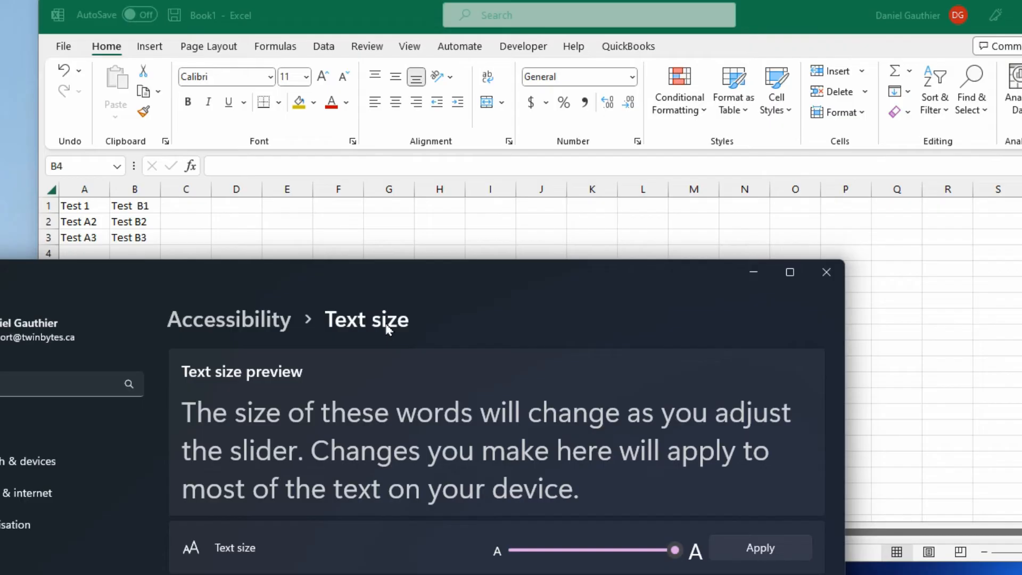
pyautogui.moveTo(734, 508)
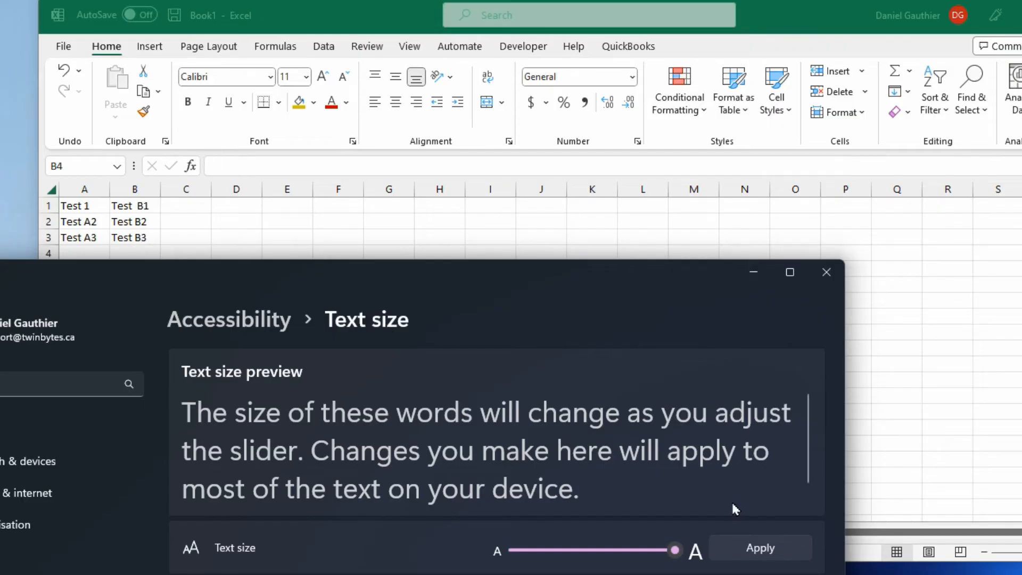
pyautogui.moveTo(398, 161)
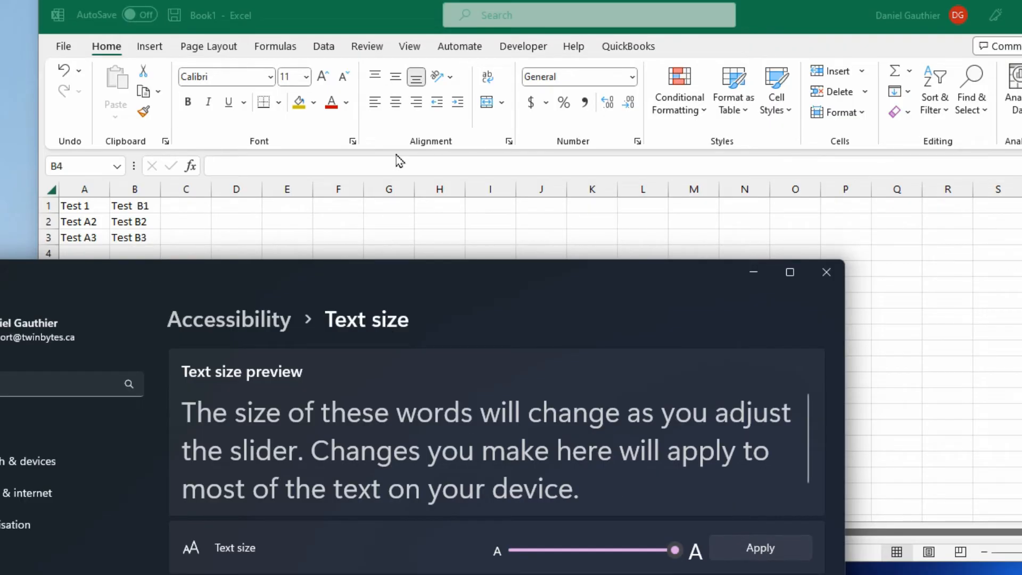
pyautogui.moveTo(126, 235)
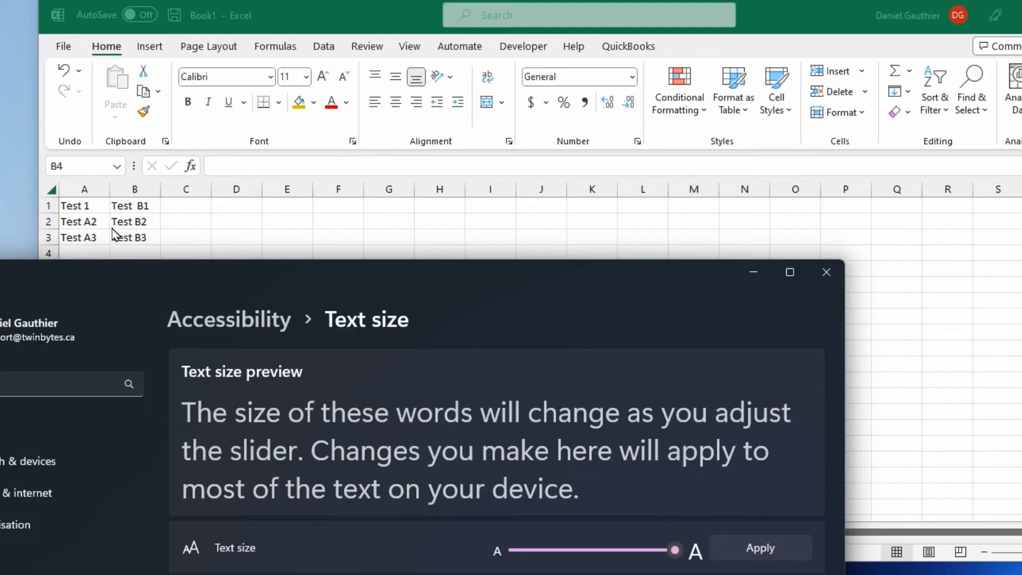
# Apply the maximum text size setting system-wide
pyautogui.click(758, 548)
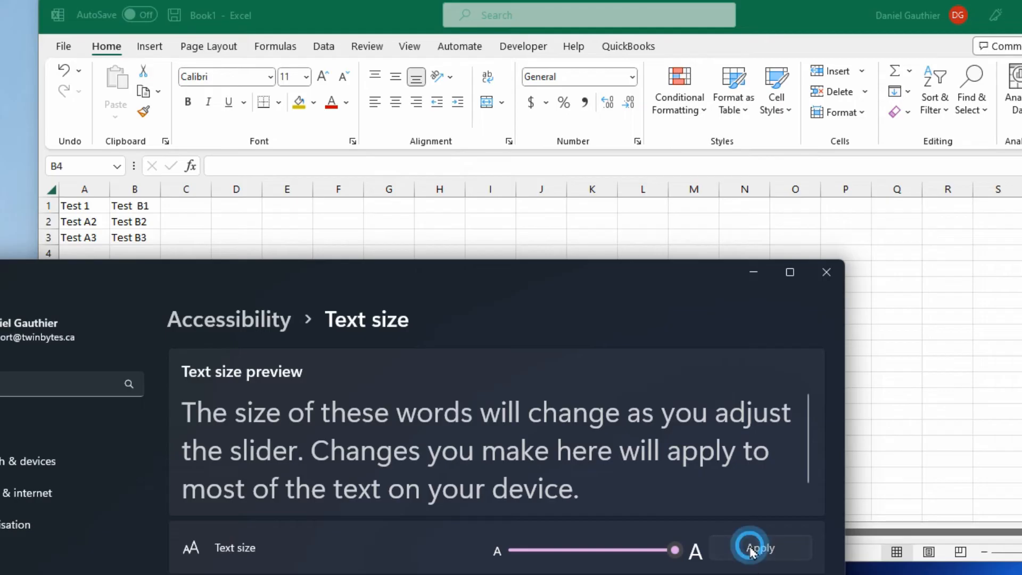
pyautogui.click(758, 548)
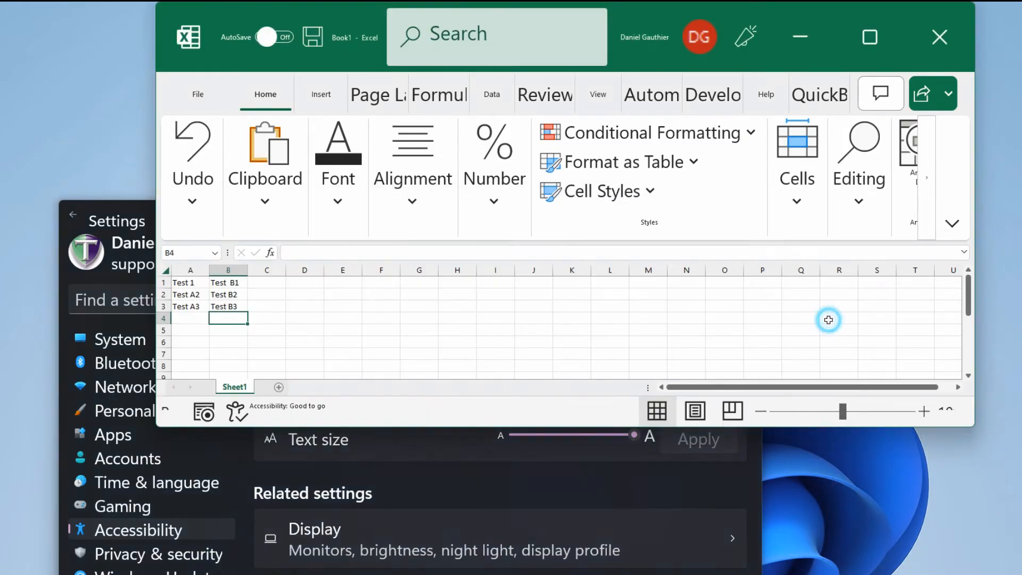
pyautogui.moveTo(732, 182)
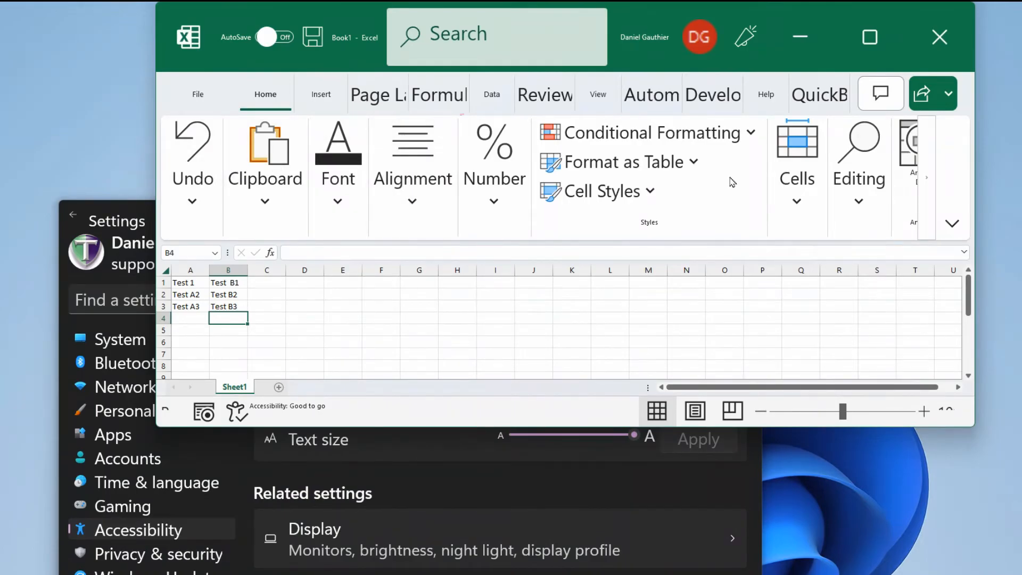
pyautogui.moveTo(333, 51)
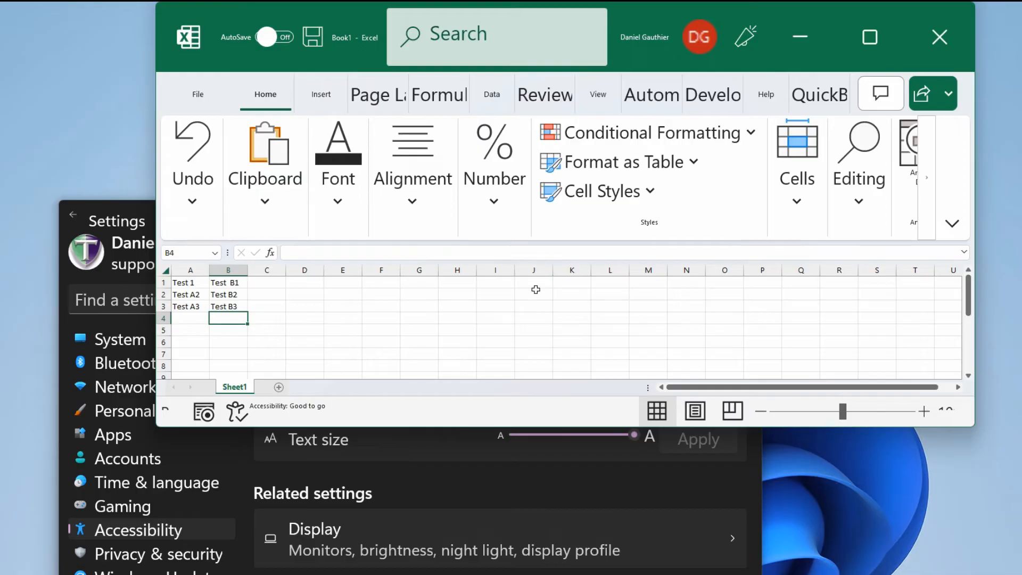
pyautogui.moveTo(220, 285)
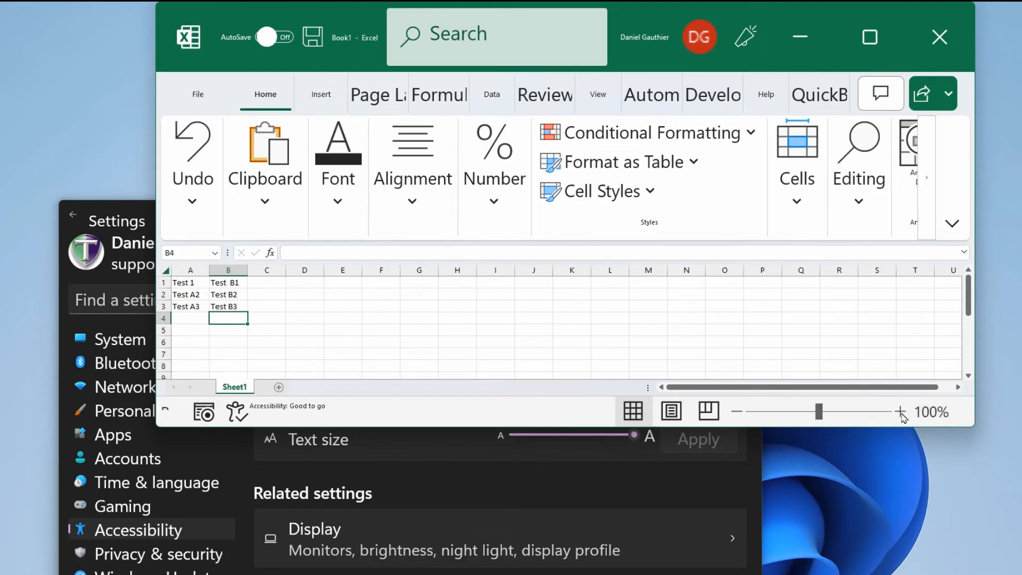
pyautogui.click(897, 412)
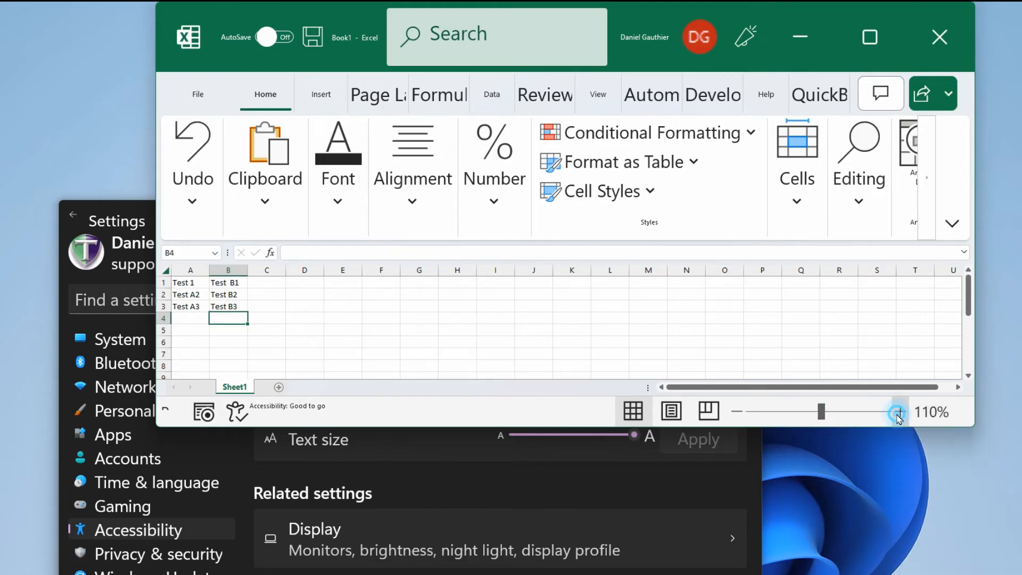
pyautogui.click(899, 411)
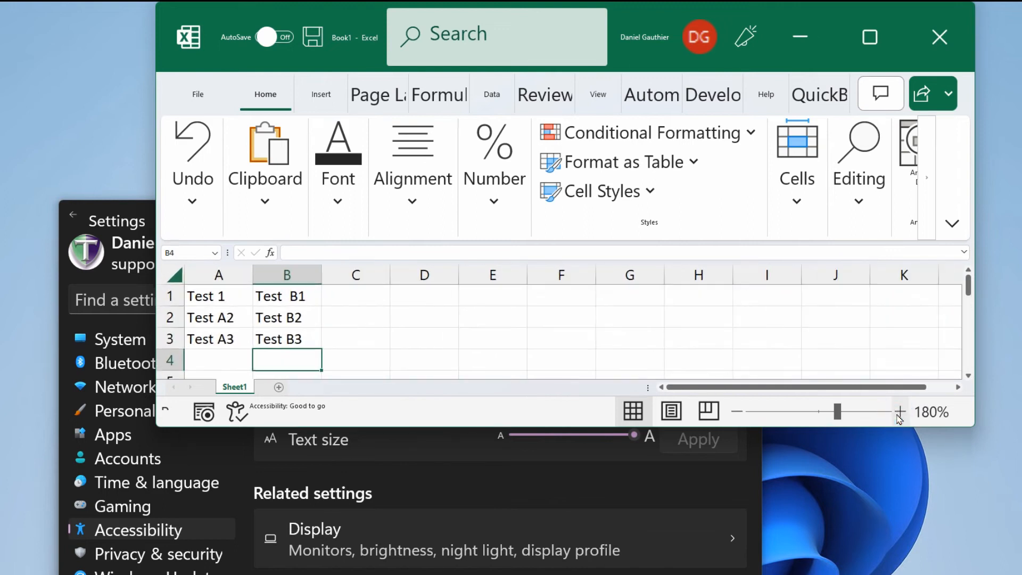
pyautogui.click(736, 412)
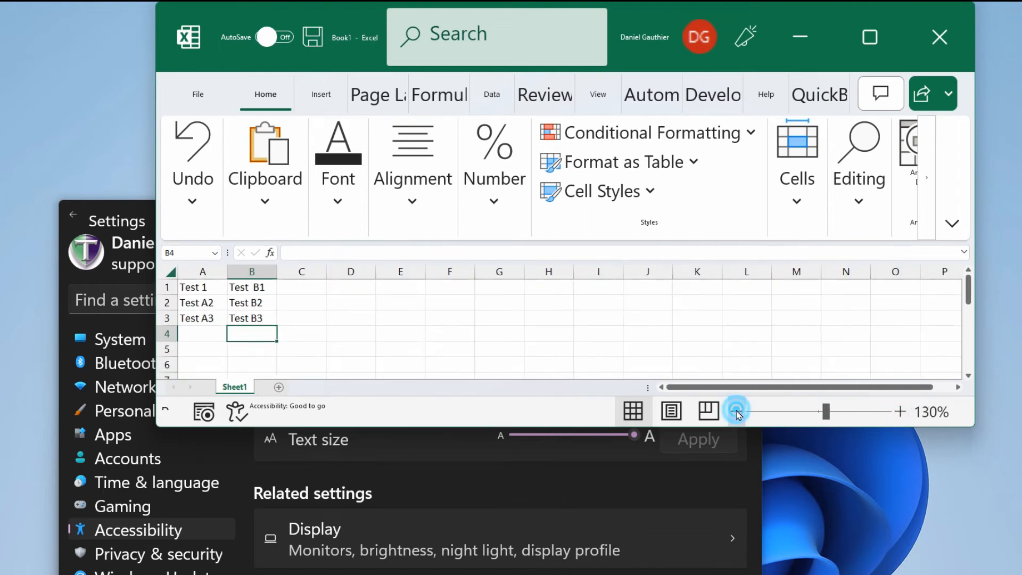
pyautogui.click(737, 412)
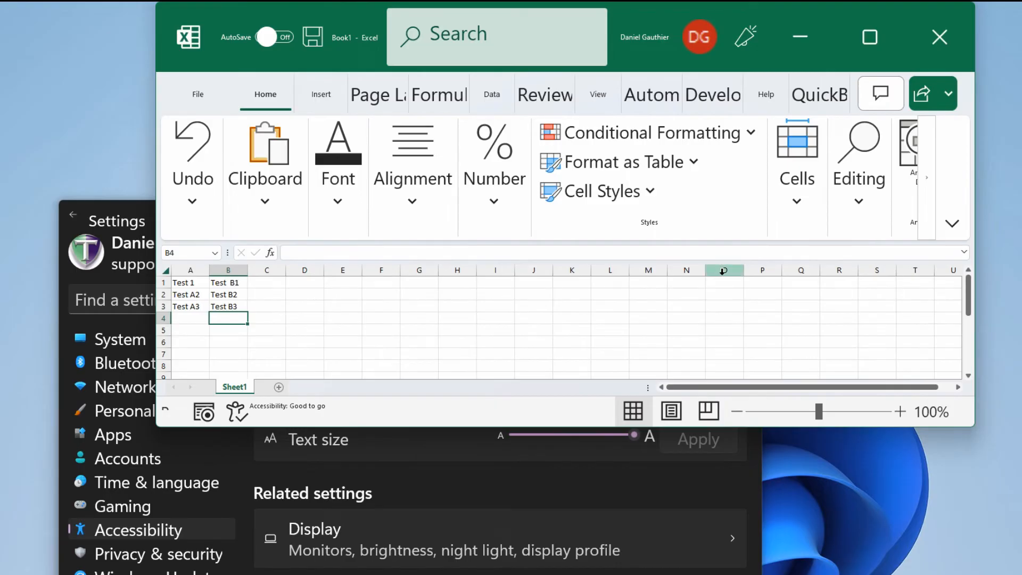
pyautogui.moveTo(582, 286)
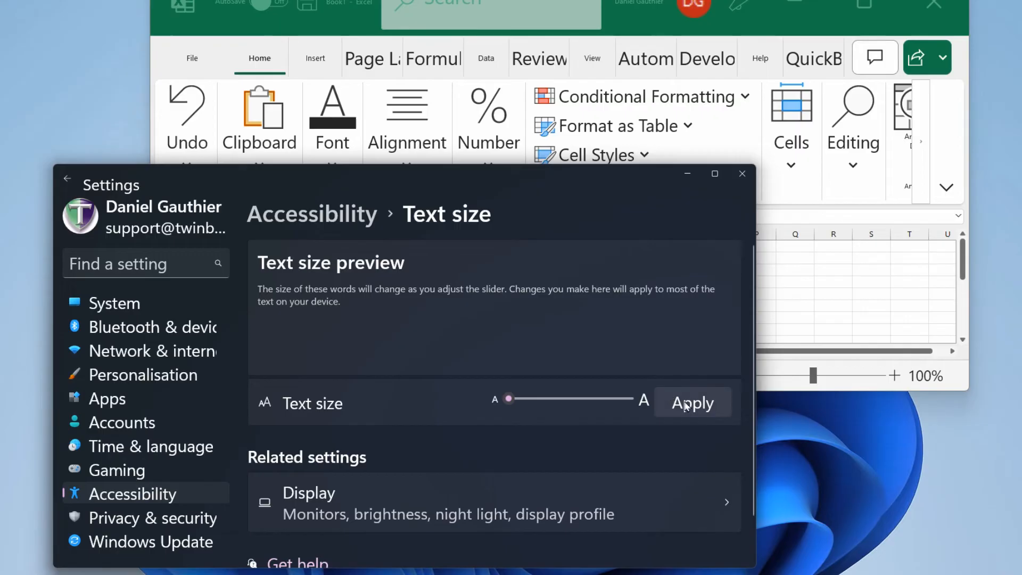
# Apply the normal text size, then search 'zoom' to reach Magnifier settings
pyautogui.click(714, 173)
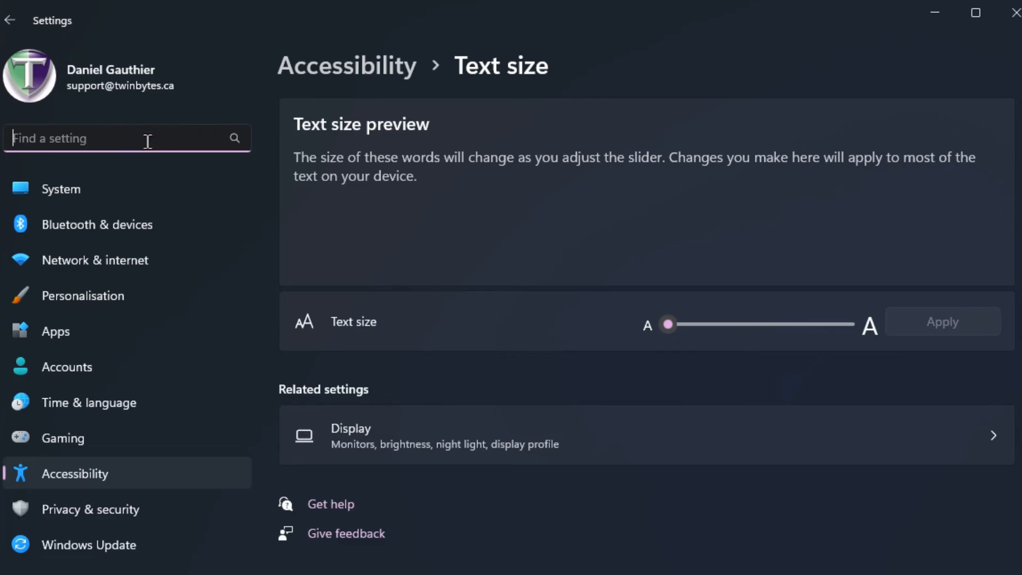
pyautogui.write('zoom')
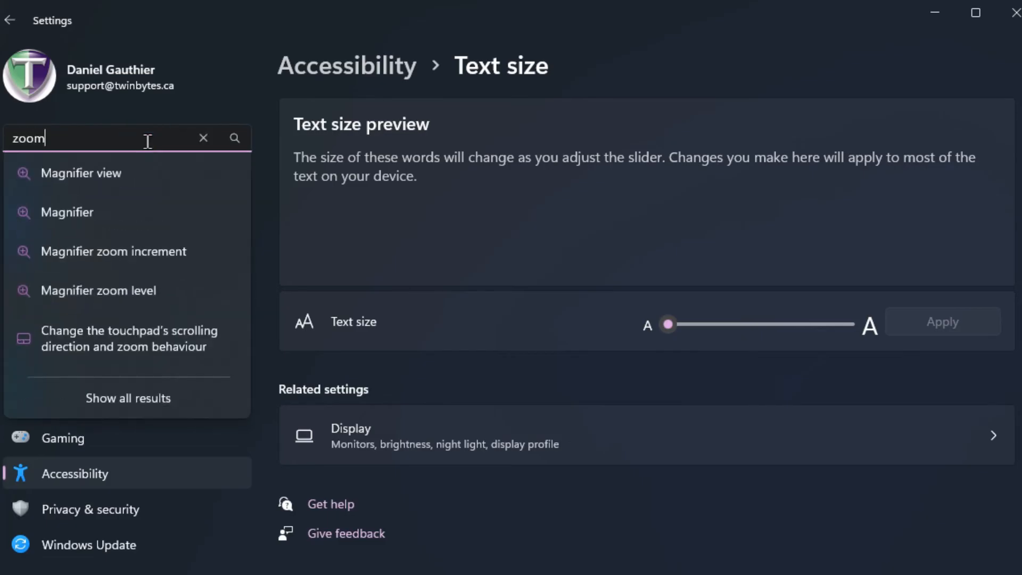
pyautogui.click(67, 211)
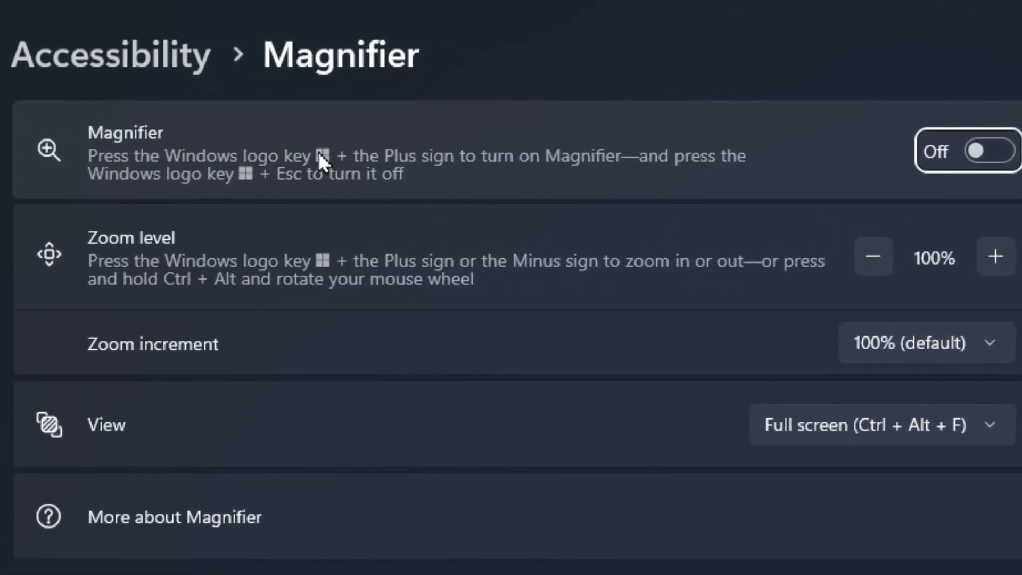
pyautogui.moveTo(192, 145)
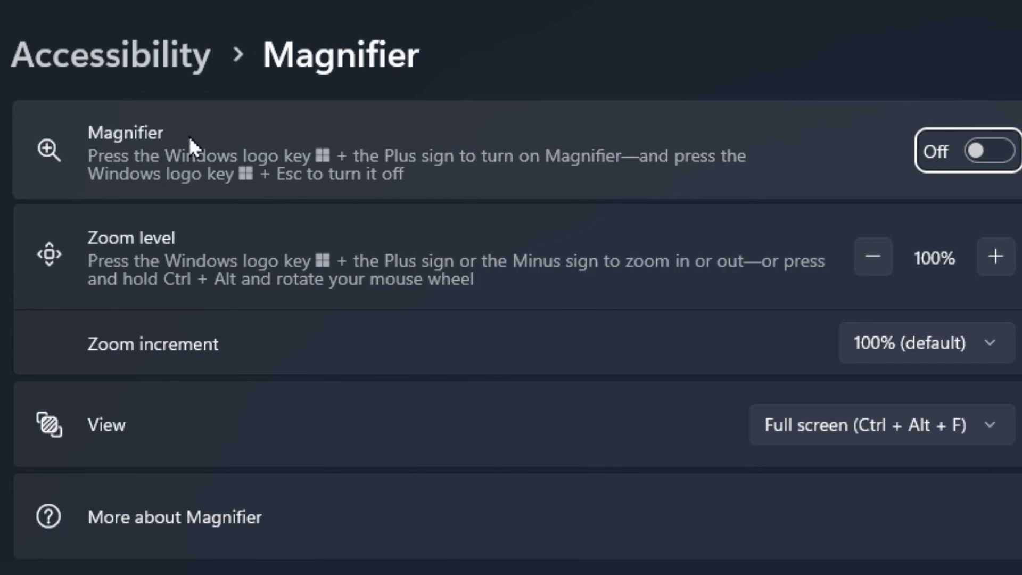
pyautogui.moveTo(363, 184)
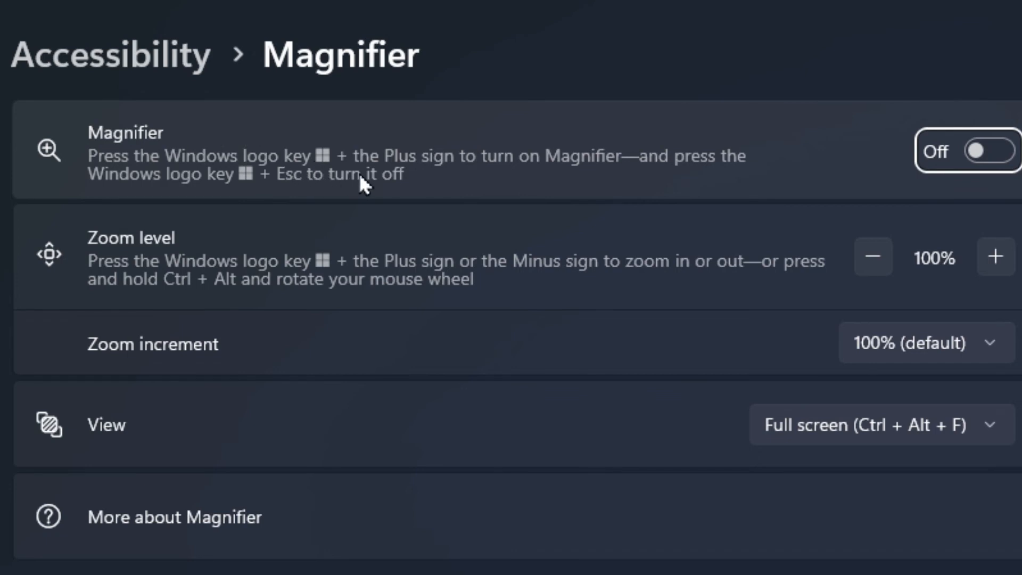
pyautogui.moveTo(502, 176)
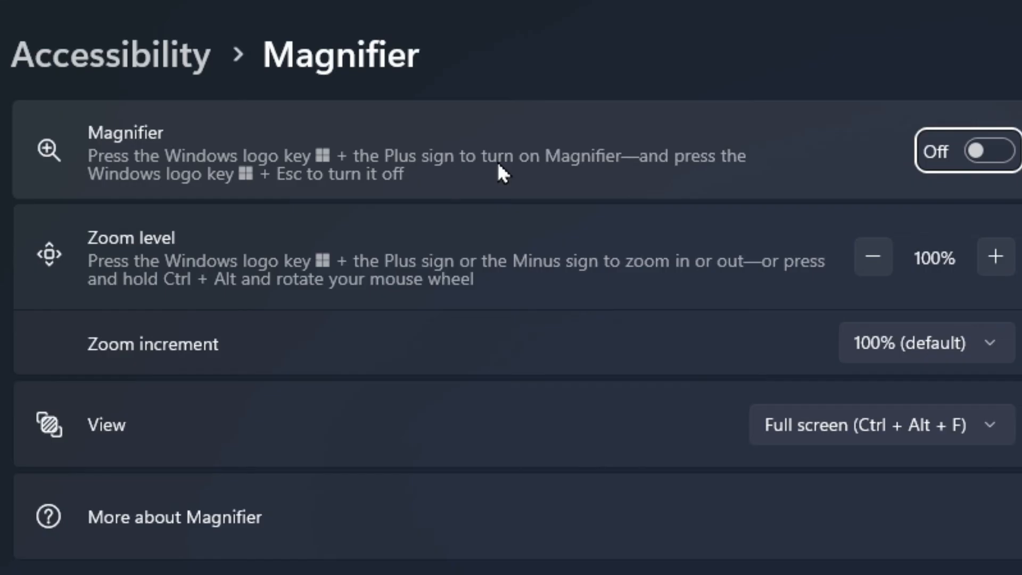
pyautogui.moveTo(239, 188)
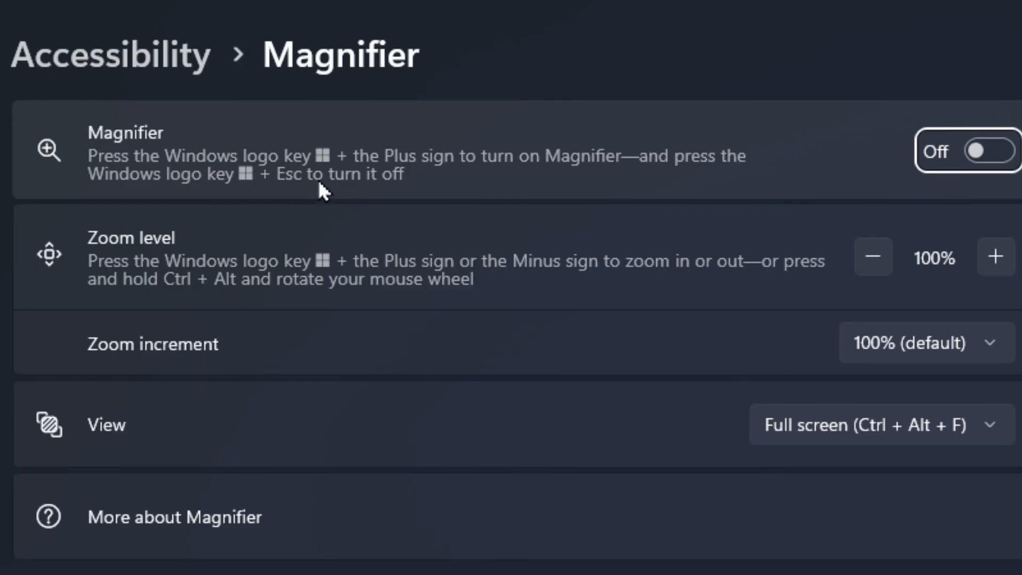
pyautogui.moveTo(407, 189)
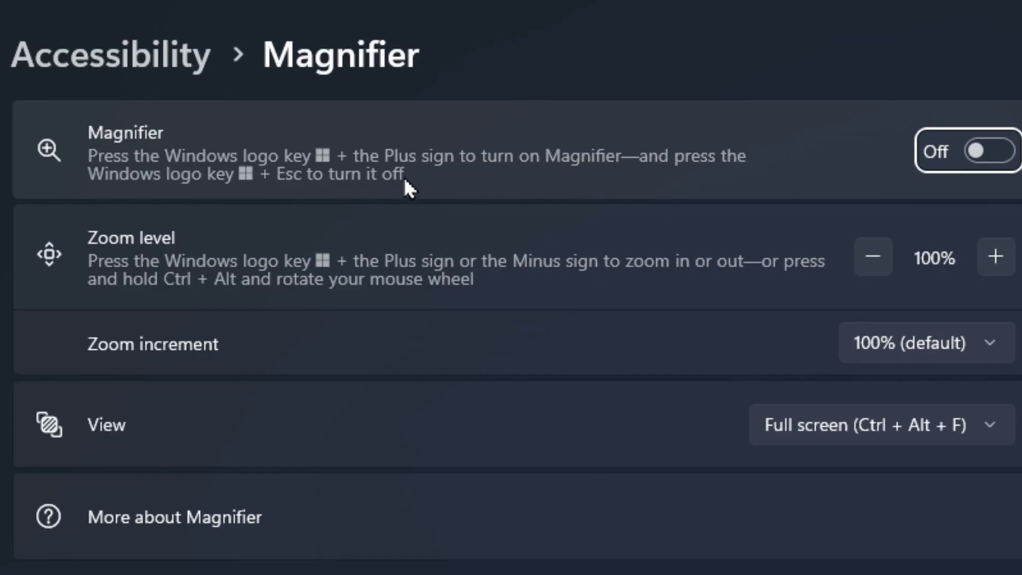
pyautogui.moveTo(1000, 174)
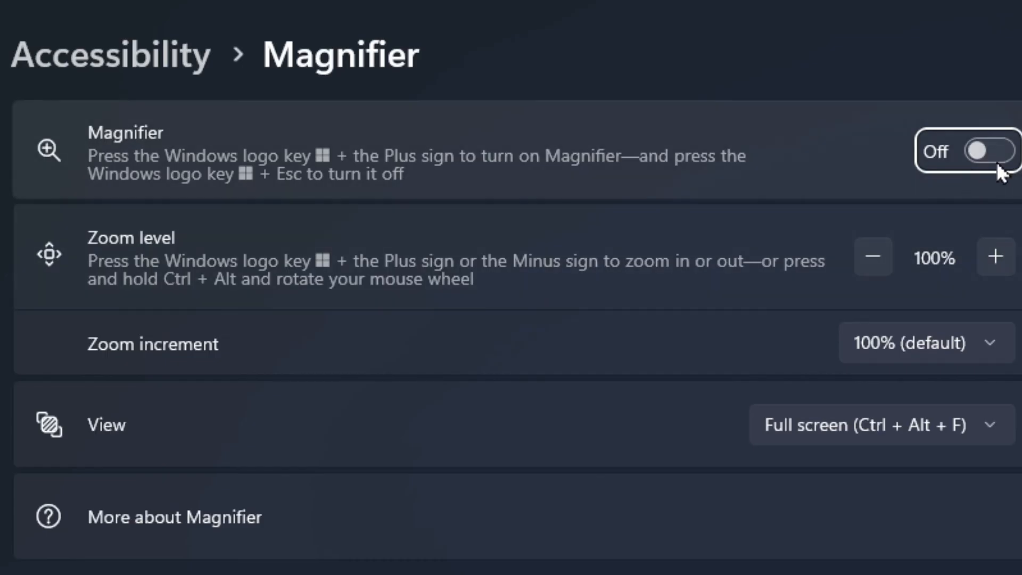
# Turn Magnifier on and raise its zoom level to 200%, then back to 100%
pyautogui.click(981, 151)
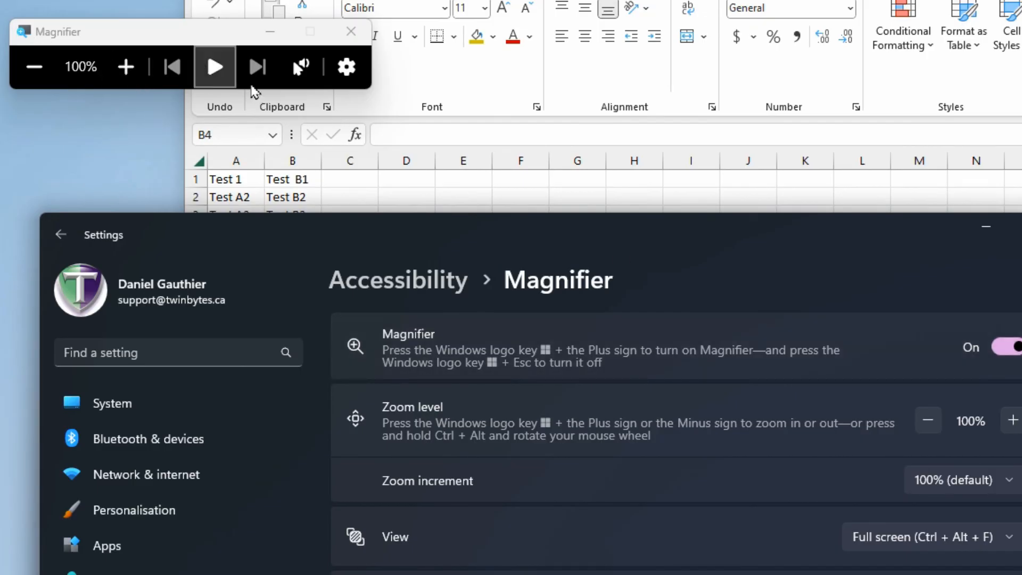
pyautogui.moveTo(817, 444)
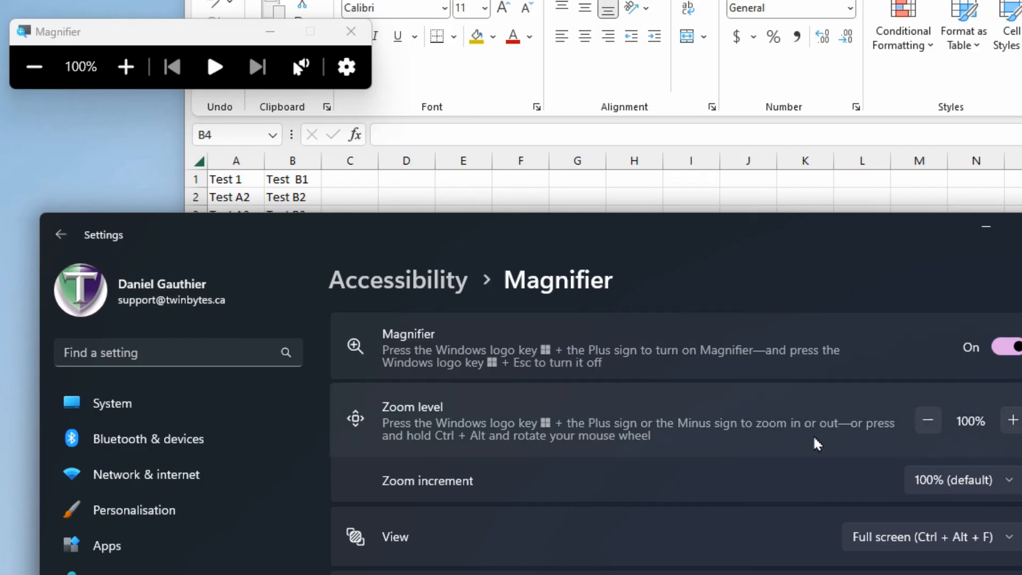
pyautogui.click(1014, 421)
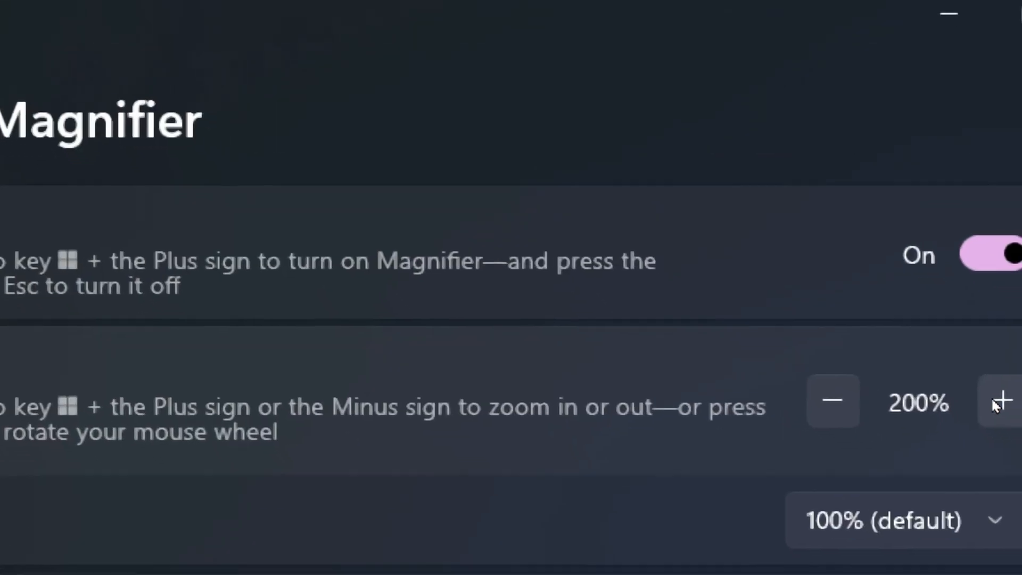
pyautogui.scroll(-3)
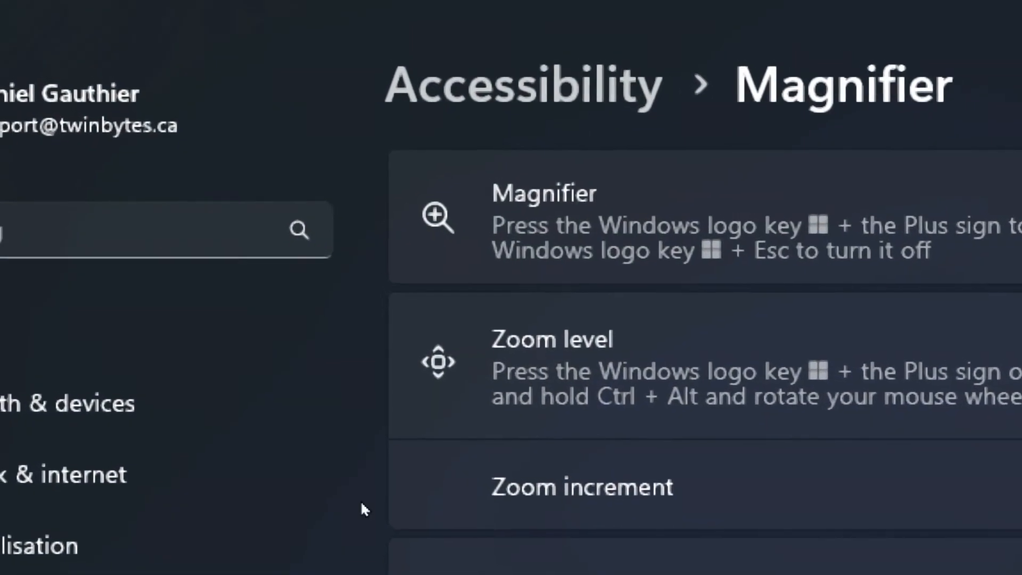
pyautogui.scroll(-3)
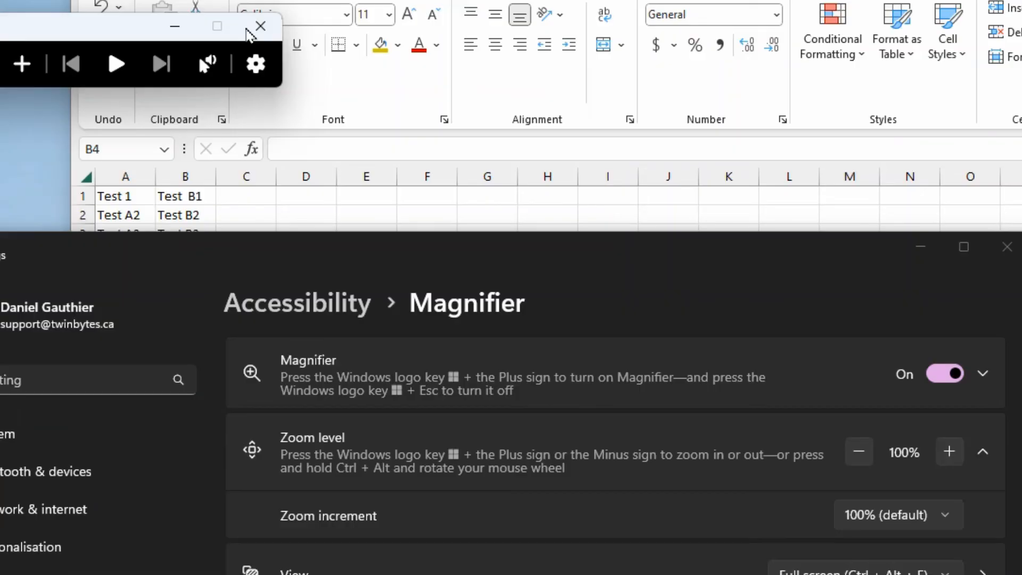
pyautogui.moveTo(260, 26)
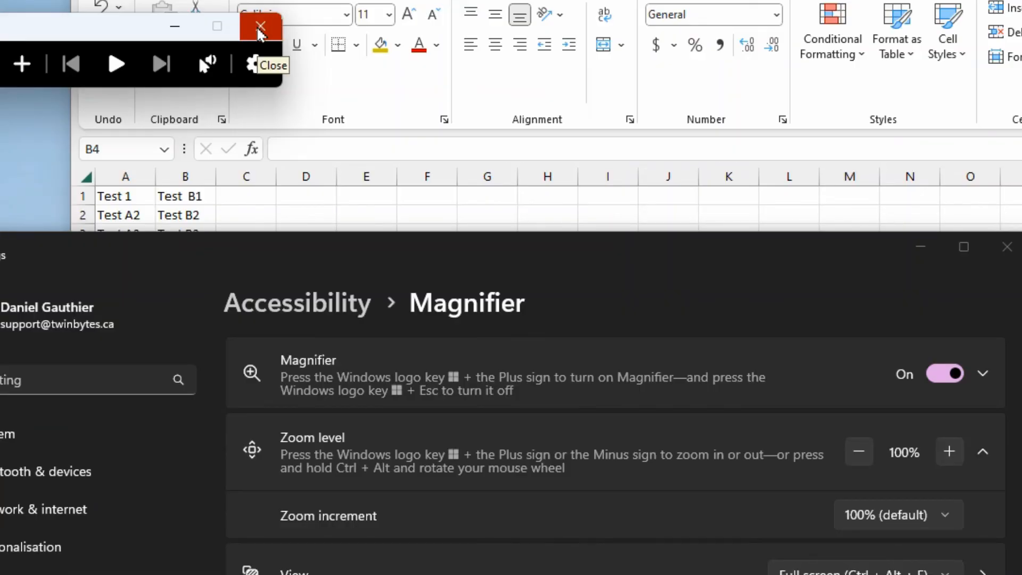